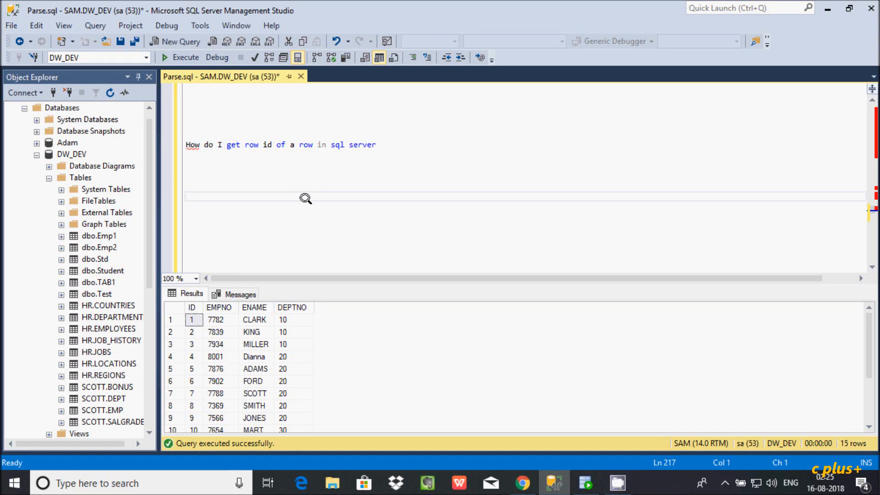
{"action": "mouse_move", "coordinate": [250, 183]}
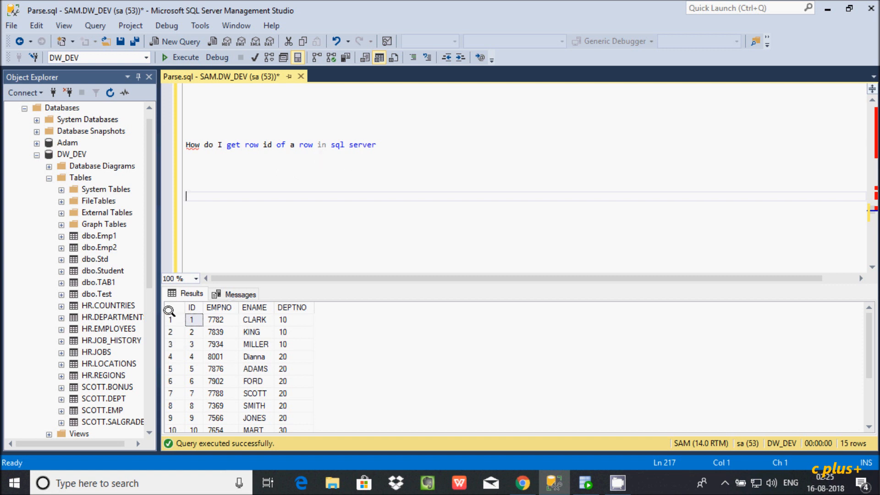
{"action": "mouse_move", "coordinate": [211, 313]}
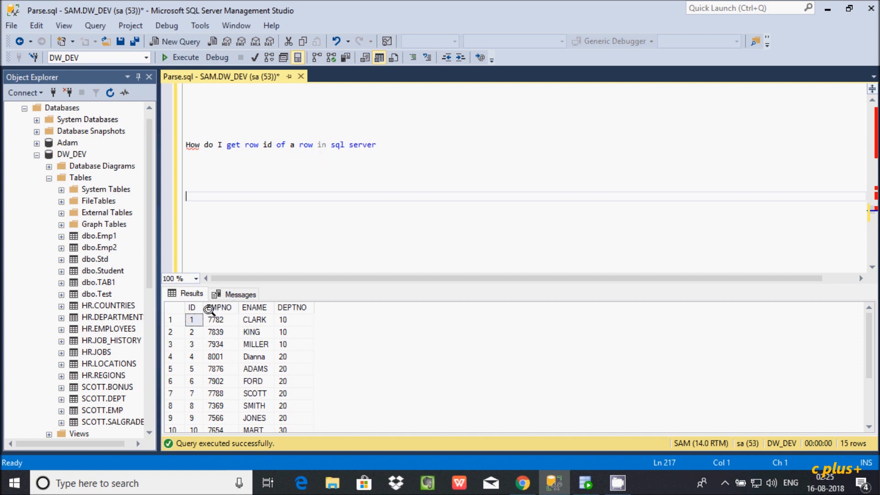
{"action": "mouse_move", "coordinate": [167, 329]}
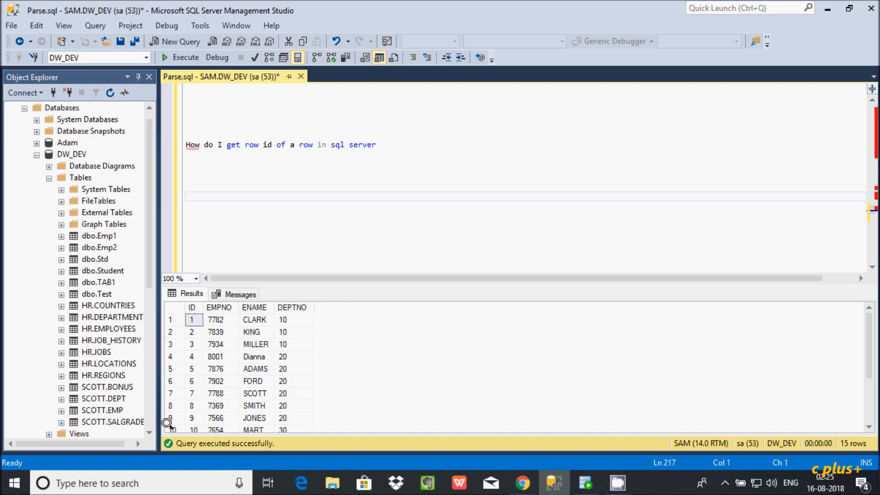
Review the EMP results, then rewrite the first query as SELECT ROWNUM FROM EMP
{"action": "left_click", "coordinate": [217, 405]}
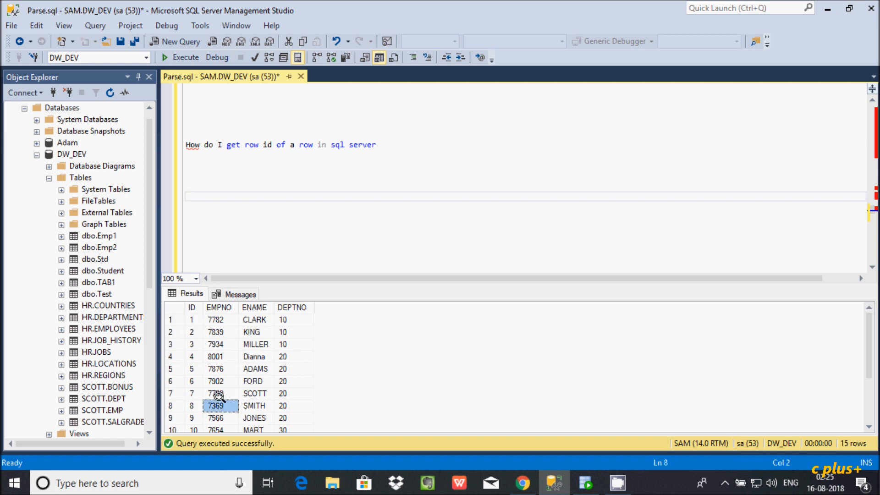
{"action": "scroll", "scroll_direction": "down", "scroll_amount": 3}
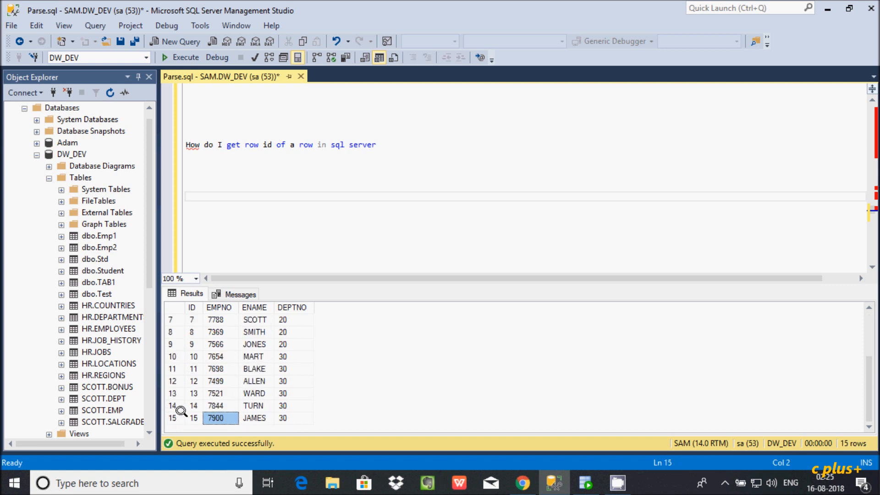
{"action": "mouse_move", "coordinate": [173, 407]}
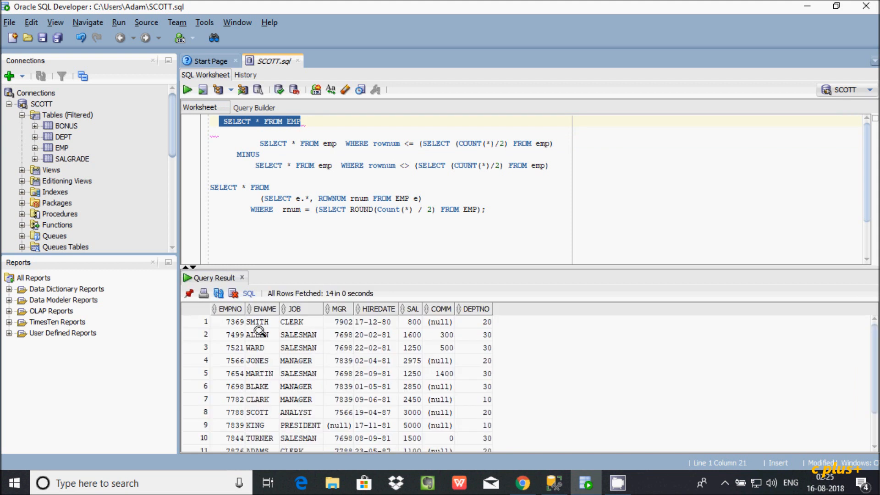
{"action": "mouse_move", "coordinate": [200, 315]}
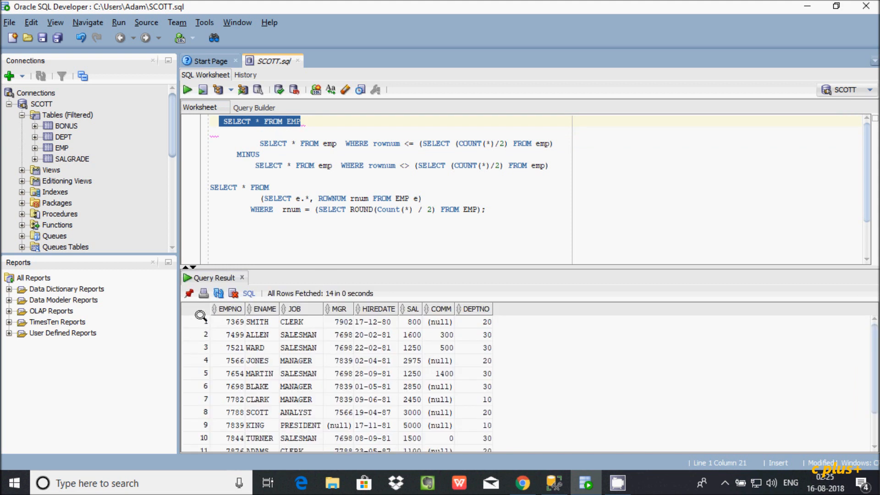
{"action": "mouse_move", "coordinate": [224, 330]}
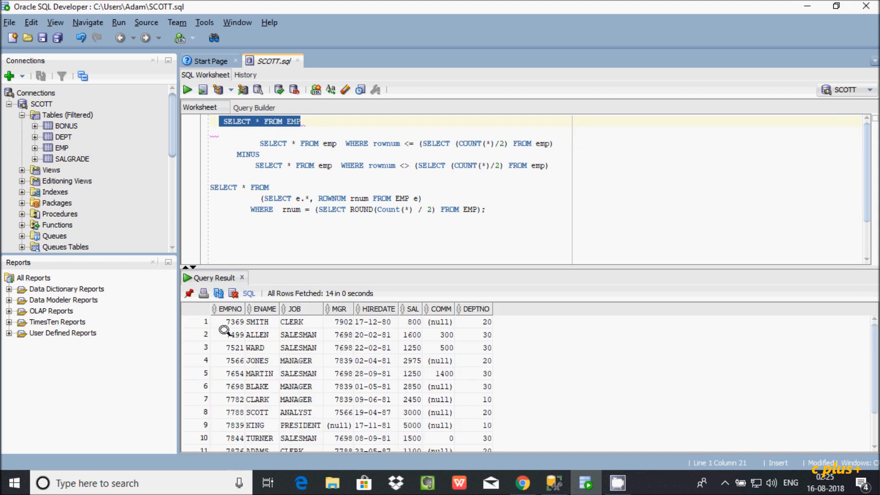
{"action": "mouse_move", "coordinate": [218, 339]}
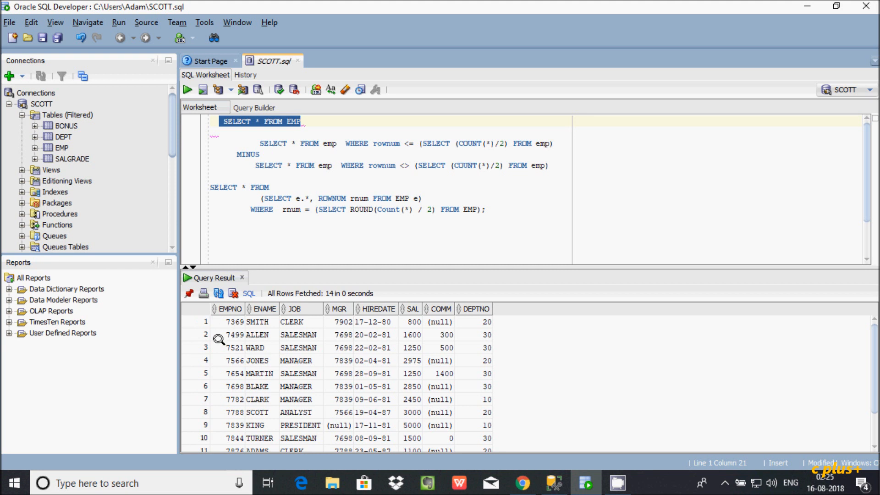
{"action": "mouse_move", "coordinate": [283, 124]}
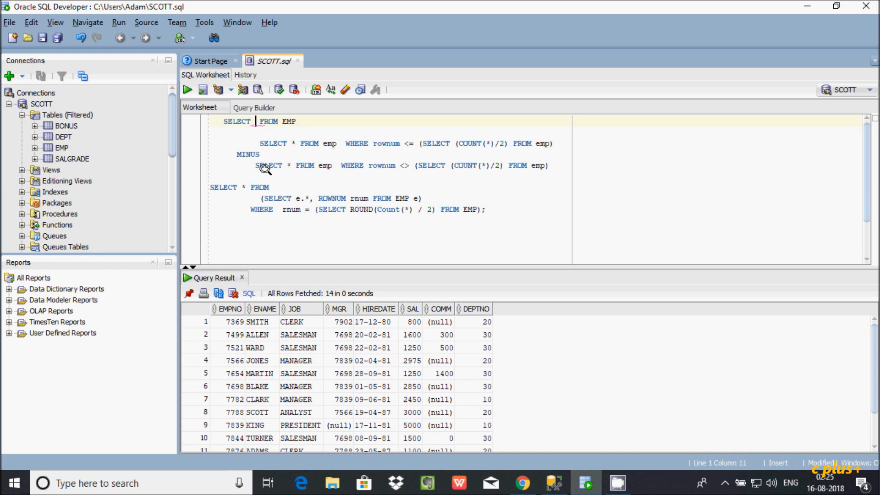
{"action": "type", "text": "ROWN"}
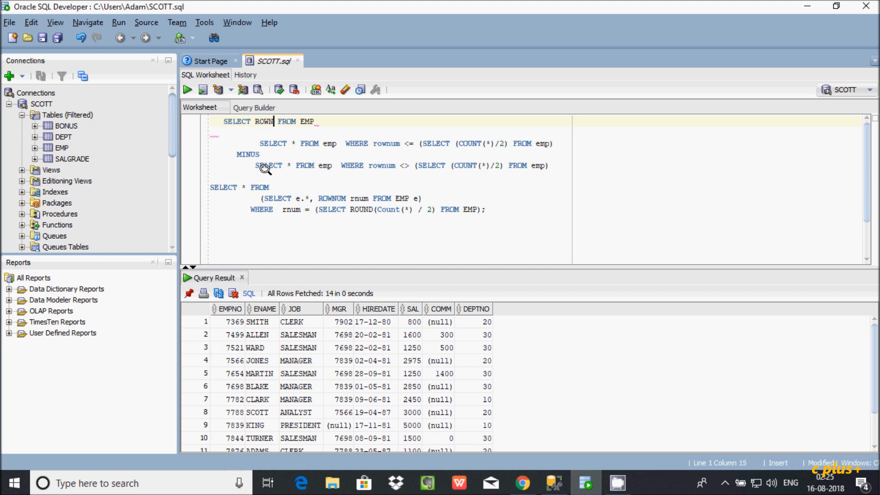
{"action": "type", "text": "UM"}
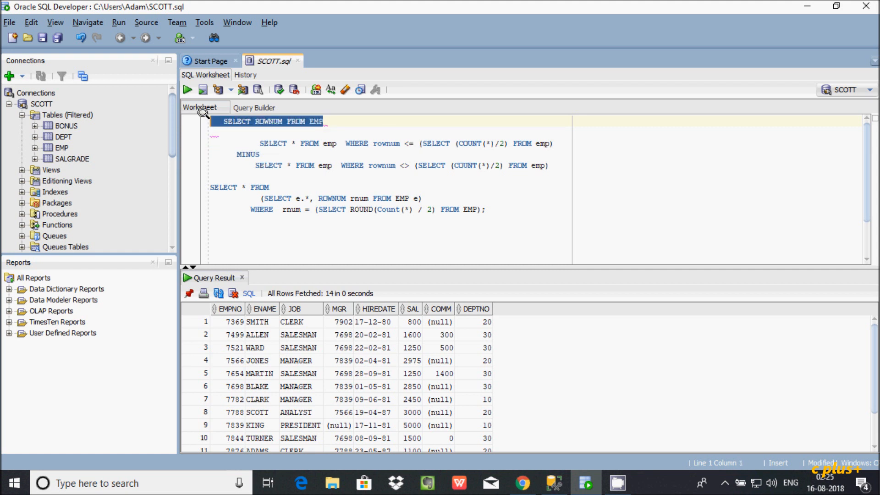
Run SELECT ROWNUM FROM EMP and look through the returned row numbers
{"action": "left_click", "coordinate": [187, 89]}
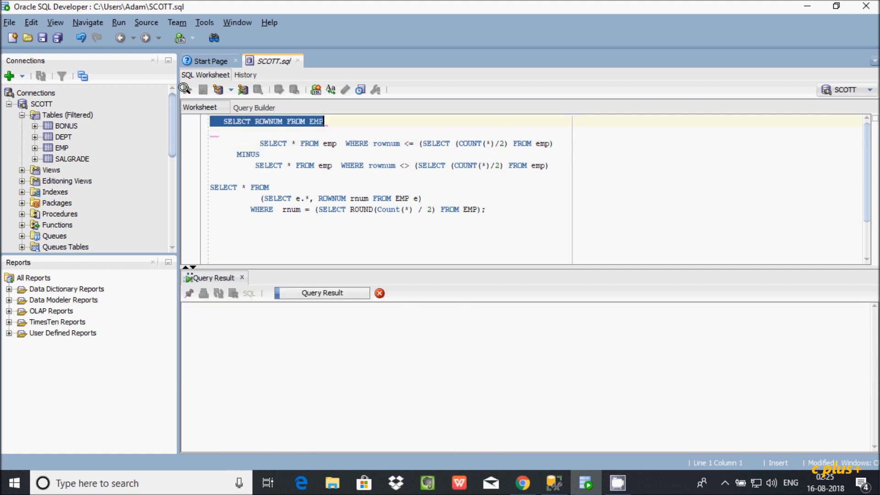
{"action": "left_click", "coordinate": [187, 89]}
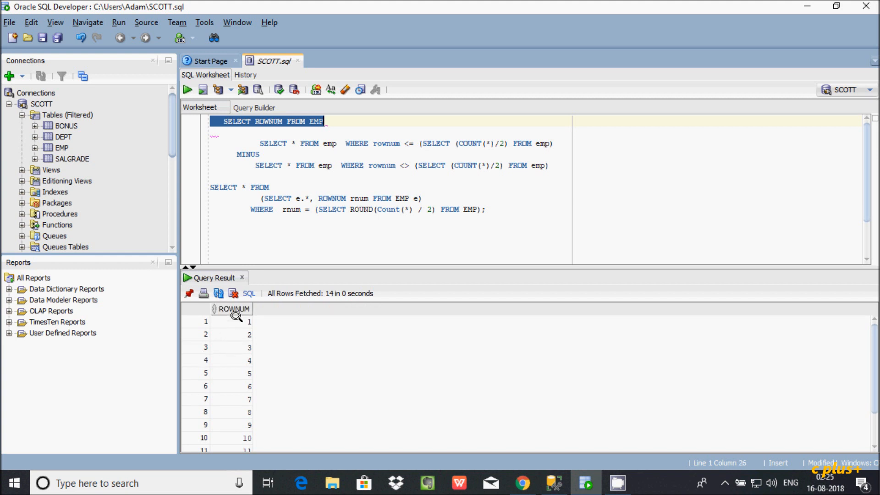
{"action": "mouse_move", "coordinate": [247, 360]}
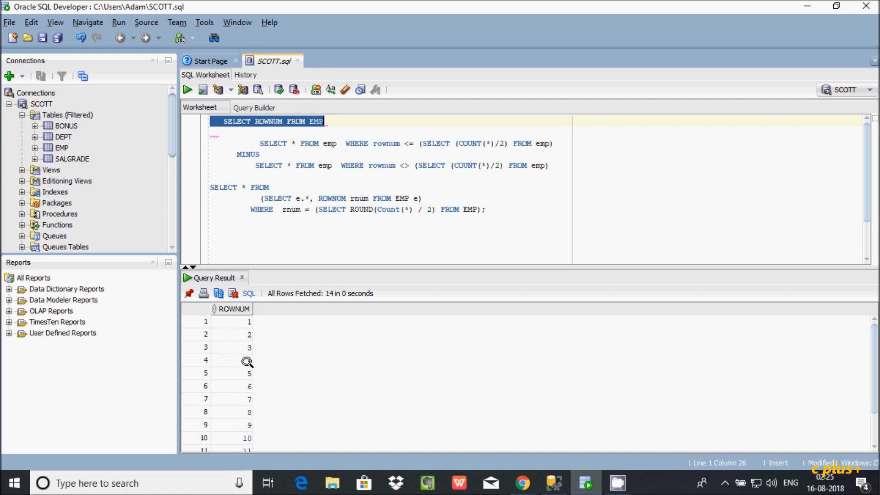
{"action": "left_click", "coordinate": [232, 333]}
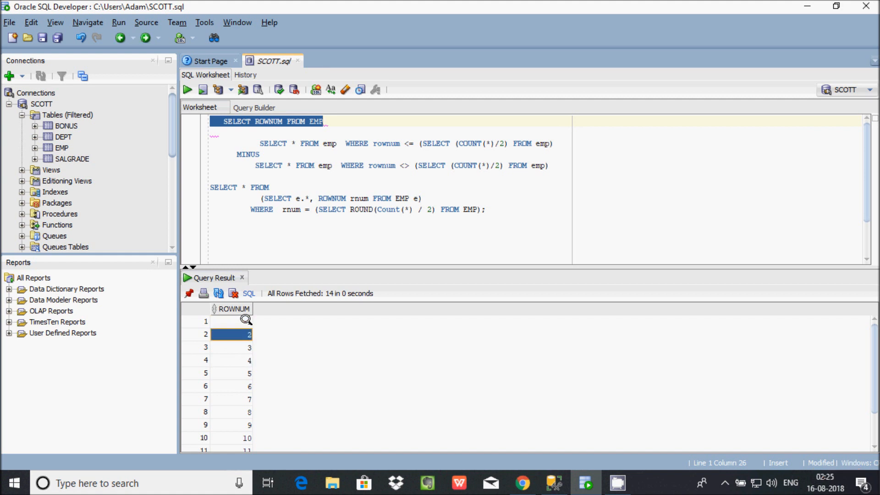
{"action": "scroll", "scroll_direction": "down", "scroll_amount": 3}
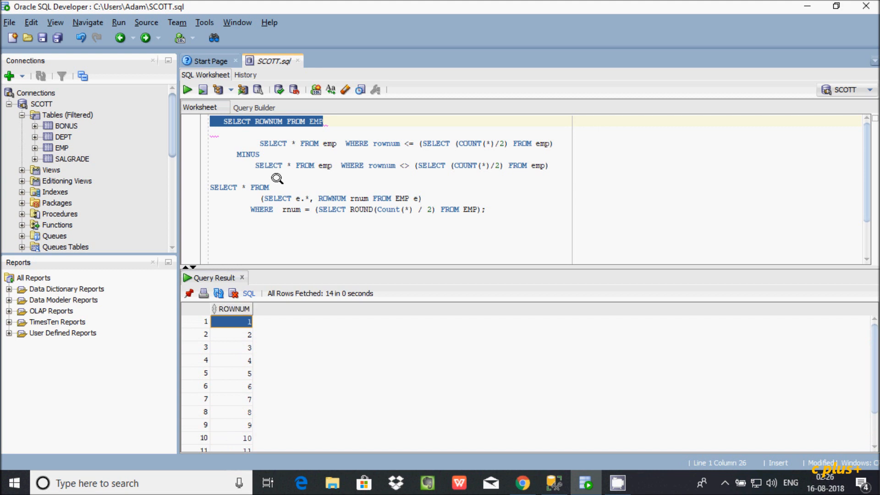
Run the rownum <= COUNT/2 query returning 7 rows, then copy both queries over to SSMS
{"action": "left_click", "coordinate": [287, 143]}
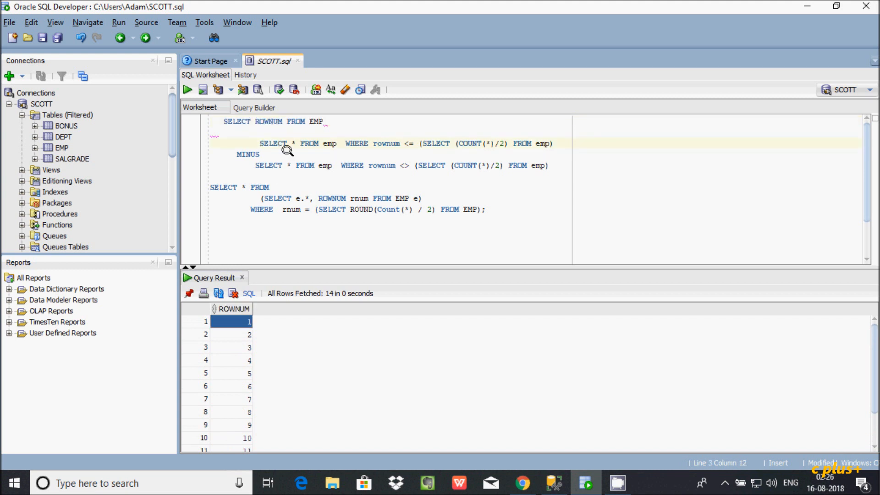
{"action": "mouse_move", "coordinate": [415, 166]}
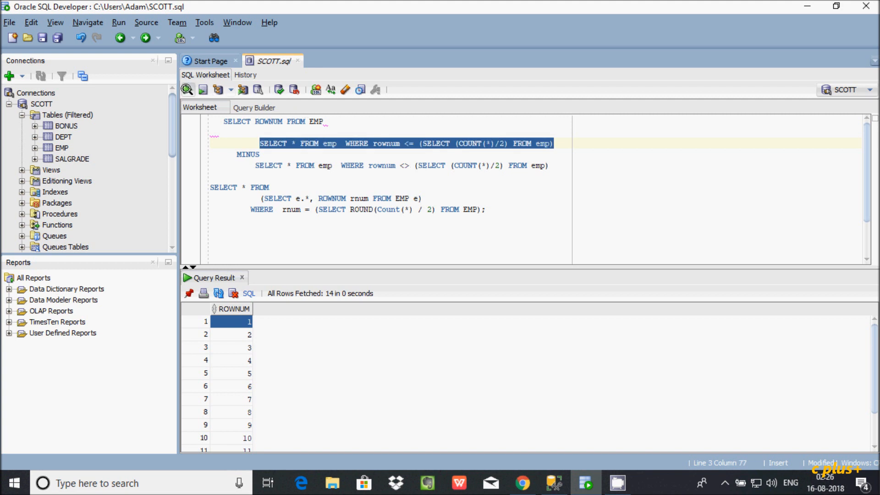
{"action": "left_click", "coordinate": [187, 89]}
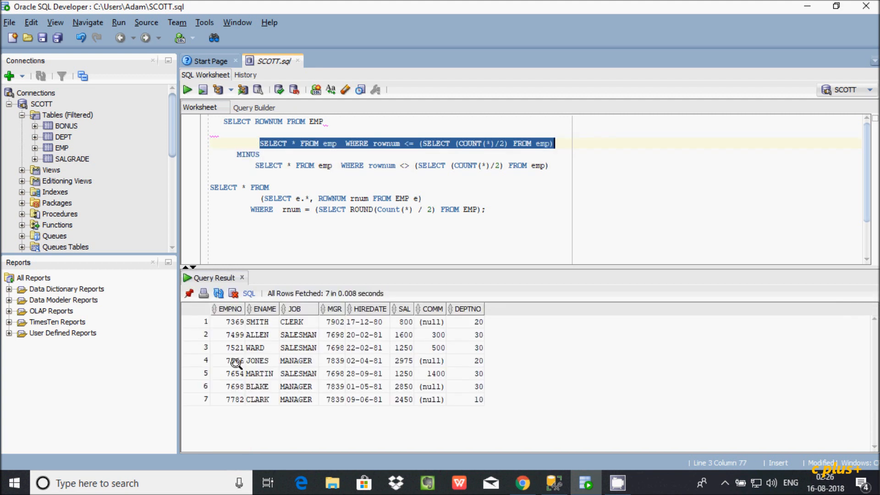
{"action": "mouse_move", "coordinate": [315, 132]}
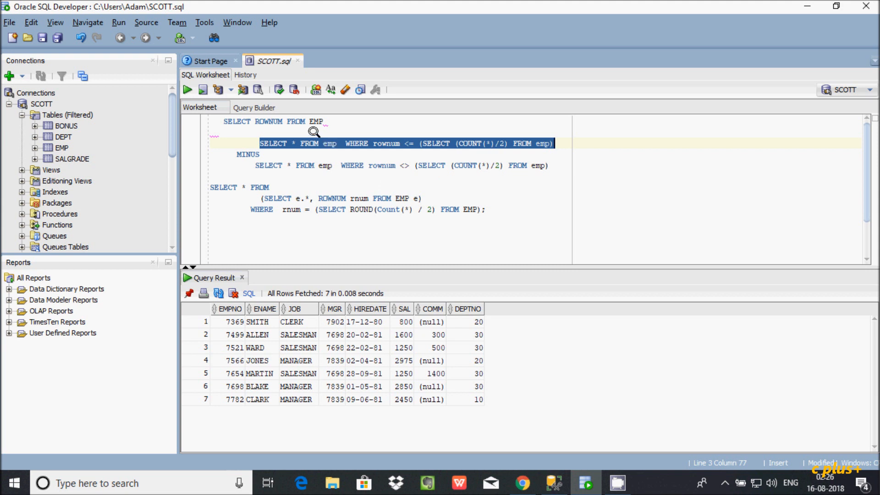
{"action": "left_click", "coordinate": [235, 121]}
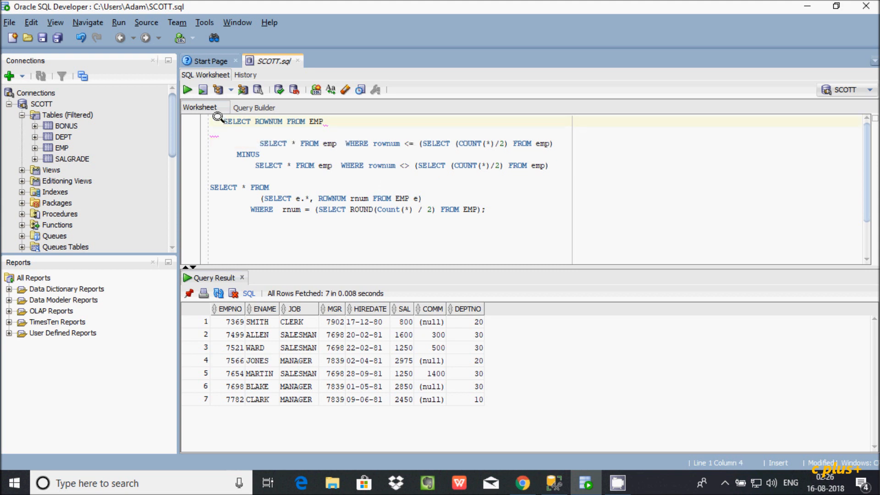
{"action": "left_click_drag", "start_coordinate": [224, 121], "coordinate": [246, 154]}
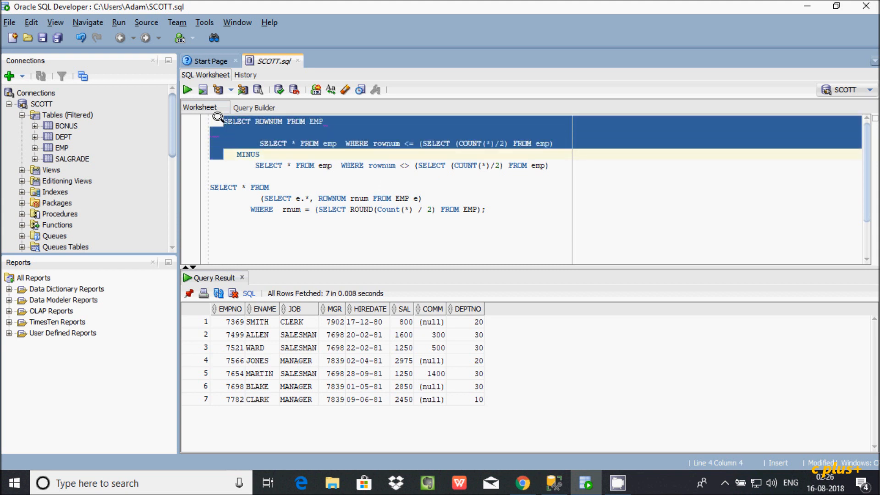
{"action": "mouse_move", "coordinate": [519, 385]}
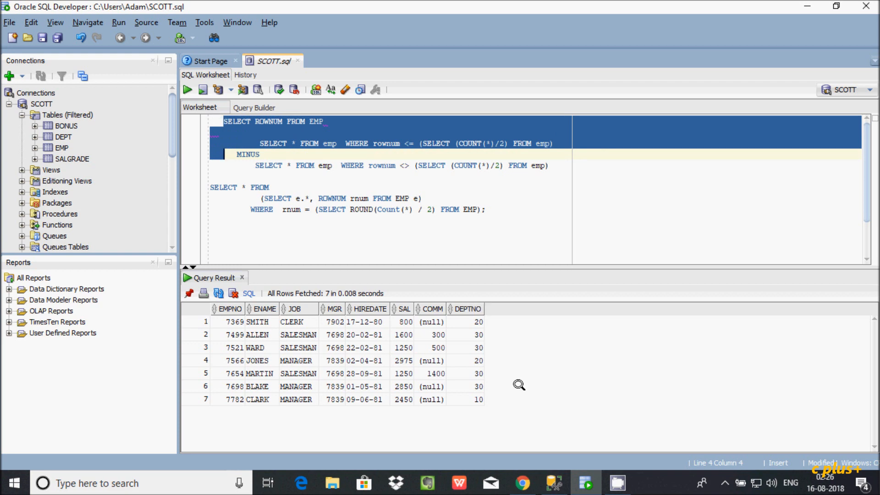
{"action": "left_click", "coordinate": [553, 483]}
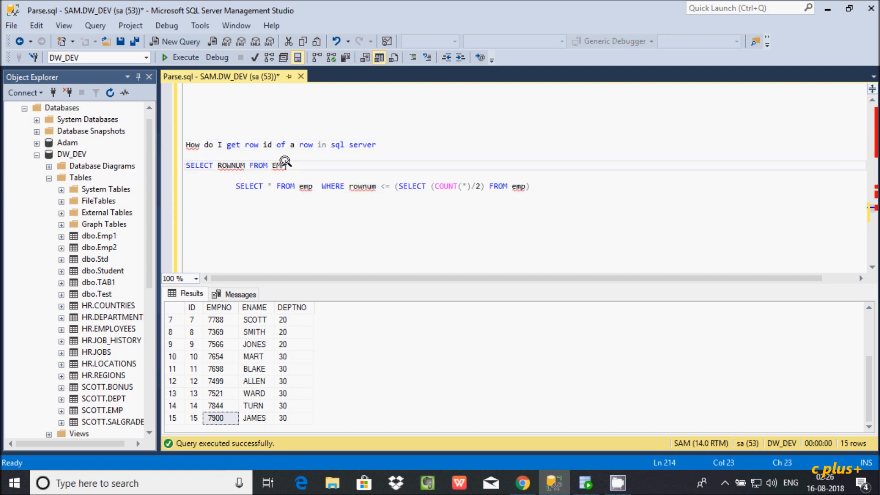
Change the pasted ROWNUM query to read FROM SCOTT.EMP
{"action": "key", "text": "Backspace"}
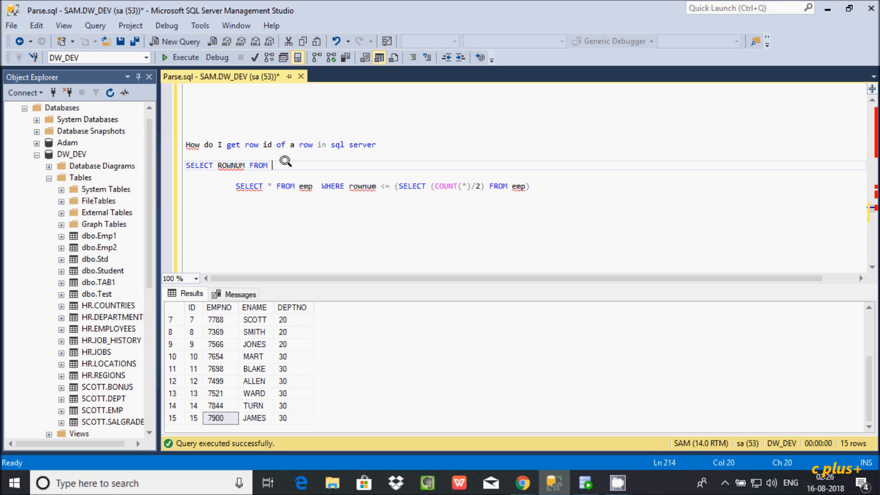
{"action": "type", "text": "SCOTT"}
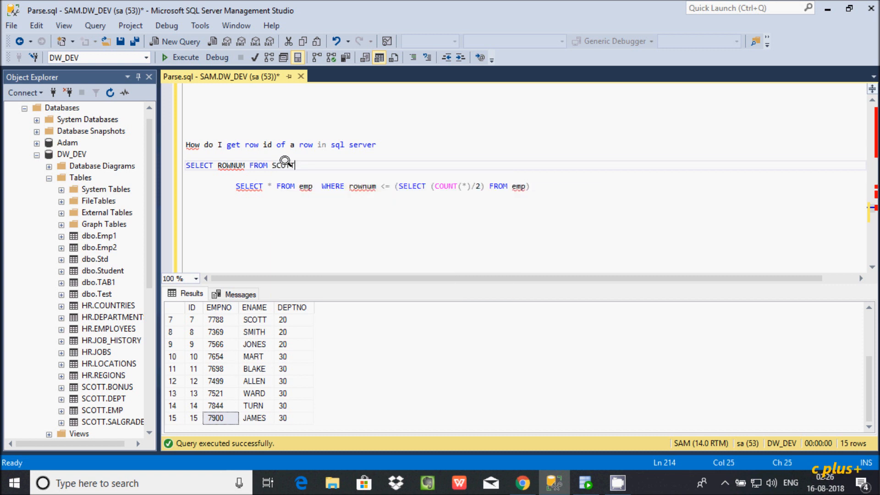
{"action": "type", "text": ".EMP"}
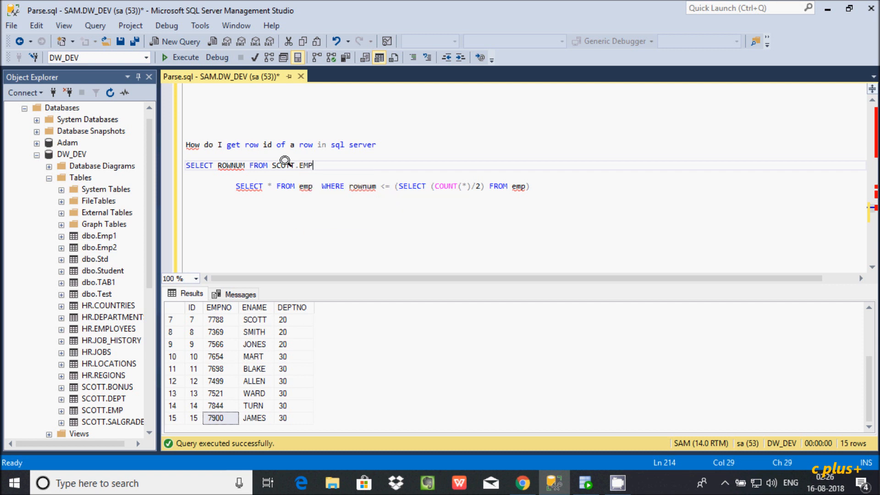
{"action": "mouse_move", "coordinate": [231, 165]}
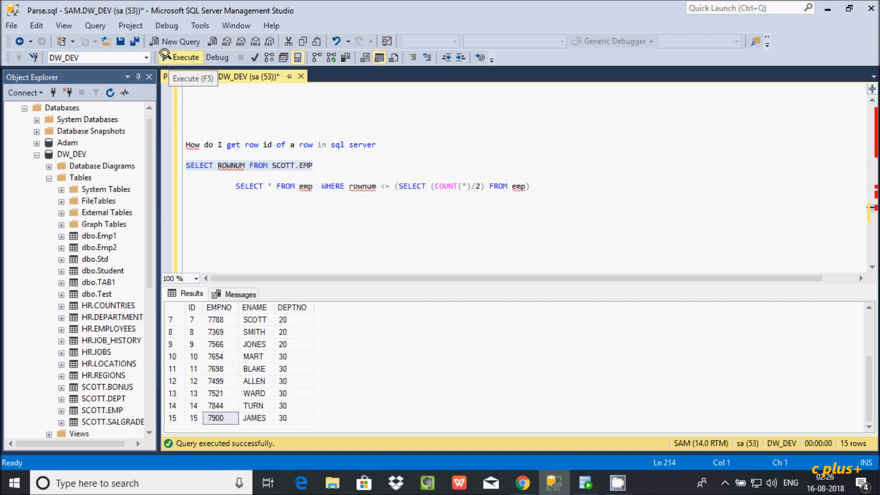
Run SELECT ROWNUM FROM SCOTT.EMP (fails: invalid column ROWNUM) and delete the rownum-filtered query line
{"action": "left_click", "coordinate": [179, 57]}
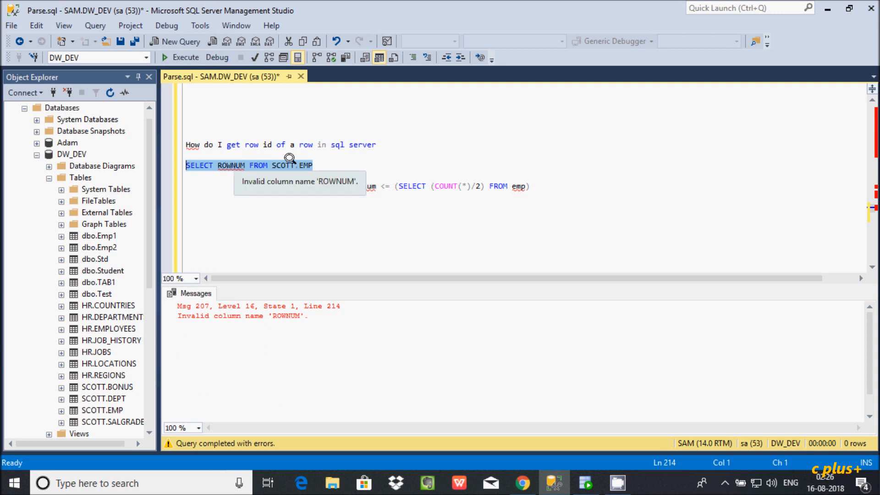
{"action": "mouse_move", "coordinate": [334, 186]}
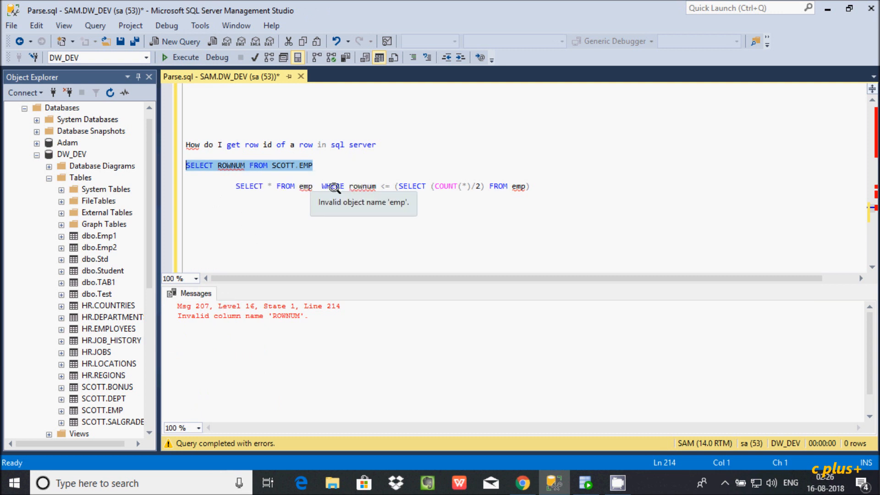
{"action": "mouse_move", "coordinate": [356, 178]}
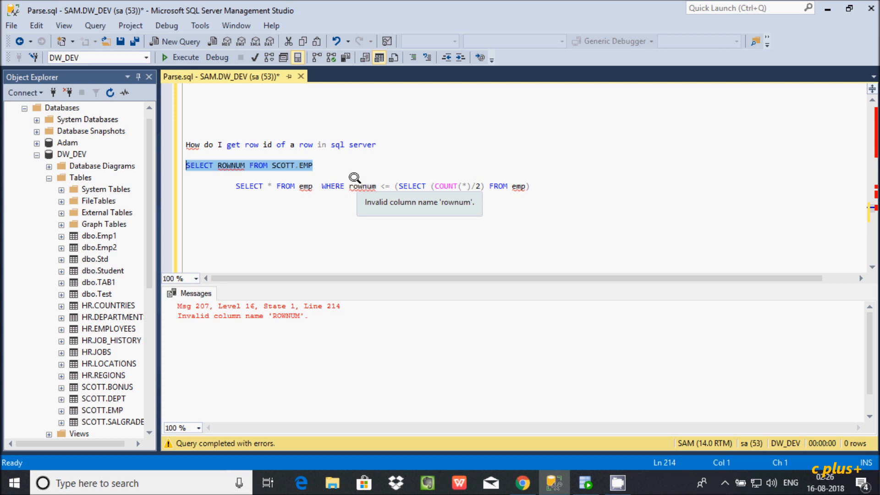
{"action": "mouse_move", "coordinate": [336, 186]}
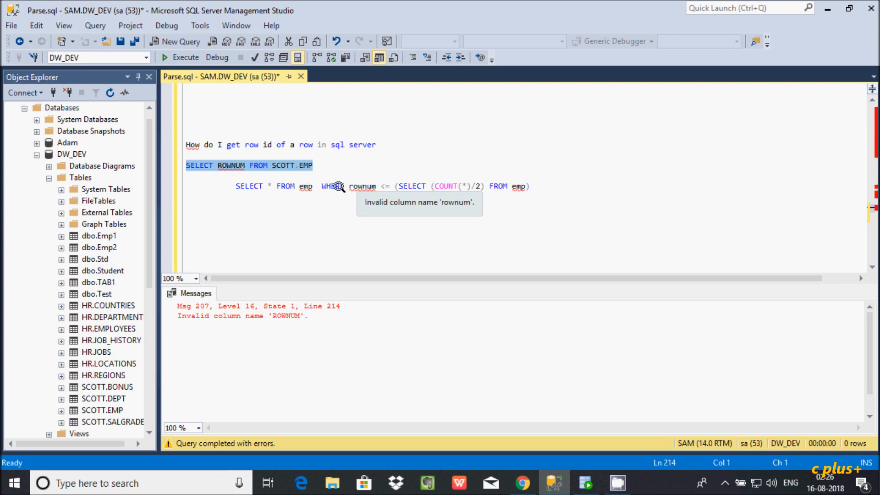
{"action": "mouse_move", "coordinate": [223, 182]}
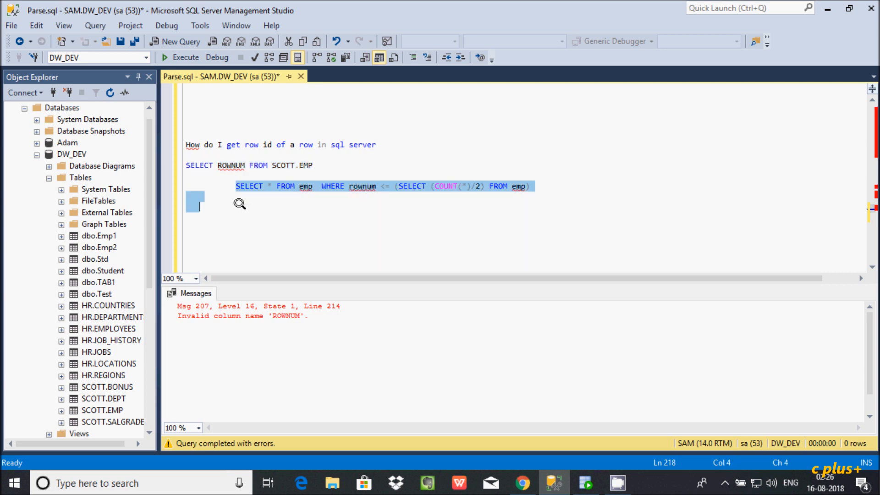
{"action": "key", "text": "Delete"}
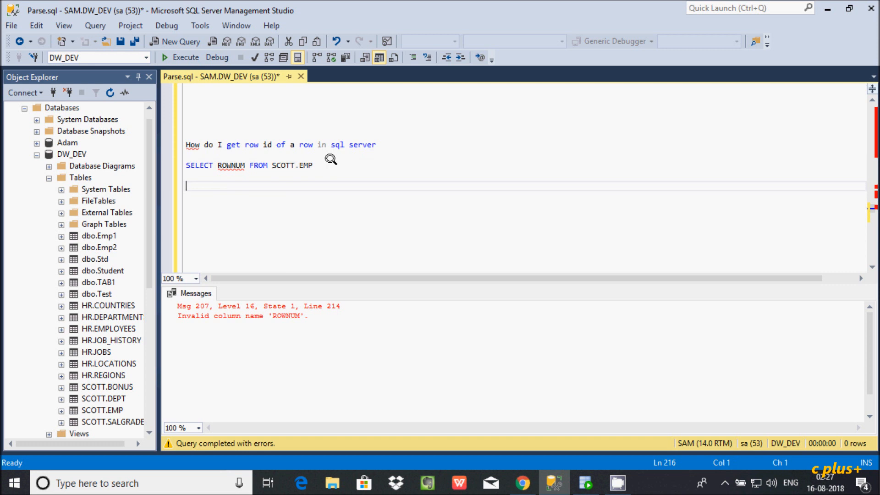
Write SELECT ROW_NUMBER() OVER (ORDER BY EMPNO) AS ROWID using IntelliSense
{"action": "type", "text": "SELECT"}
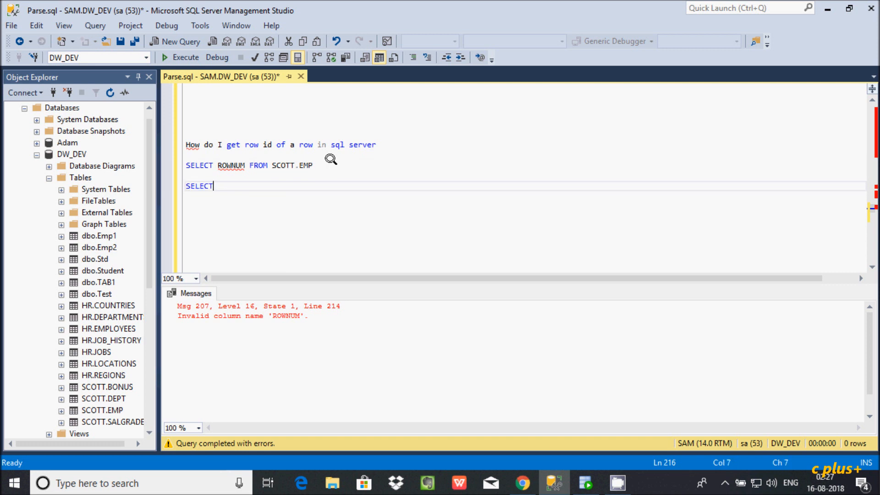
{"action": "type", "text": "R"}
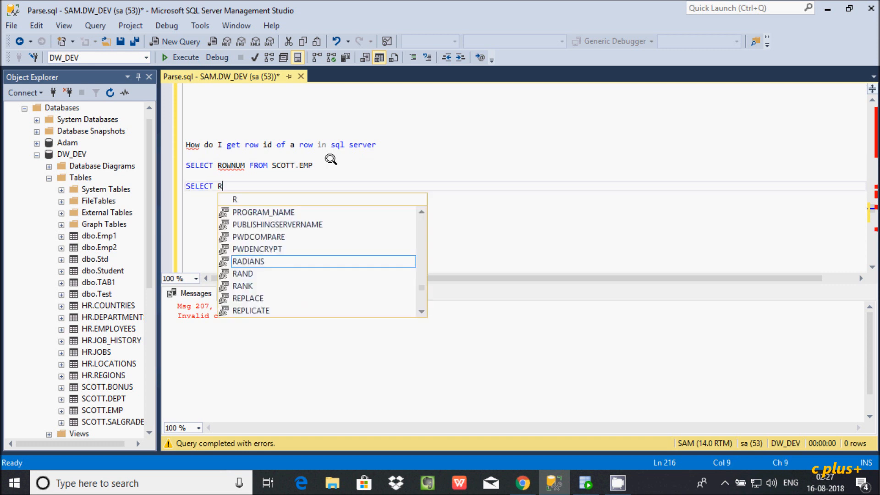
{"action": "type", "text": "OW"}
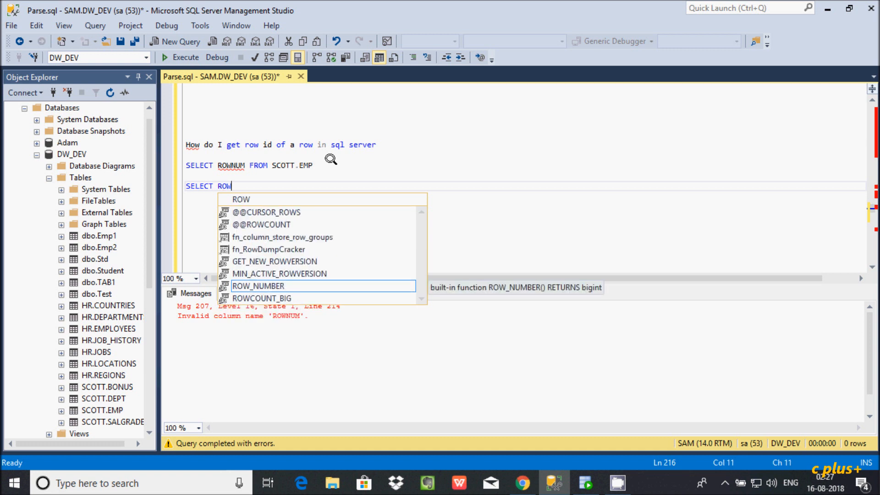
{"action": "mouse_move", "coordinate": [261, 286]}
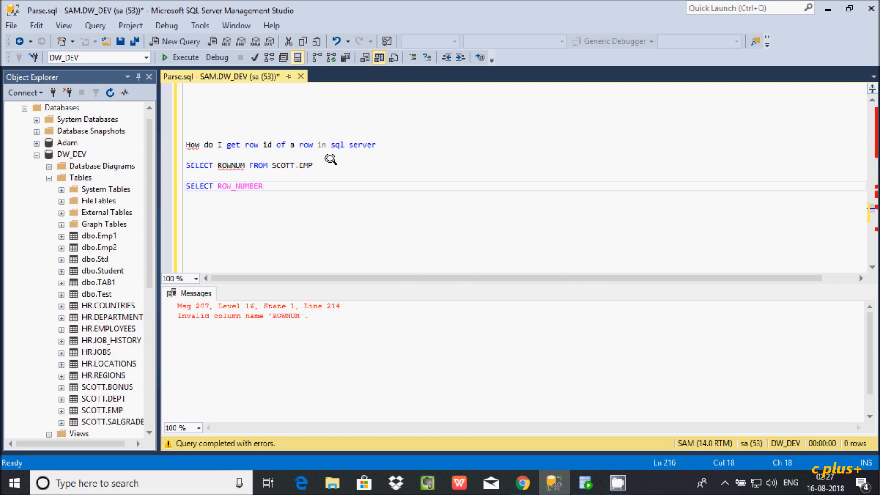
{"action": "type", "text": "()"}
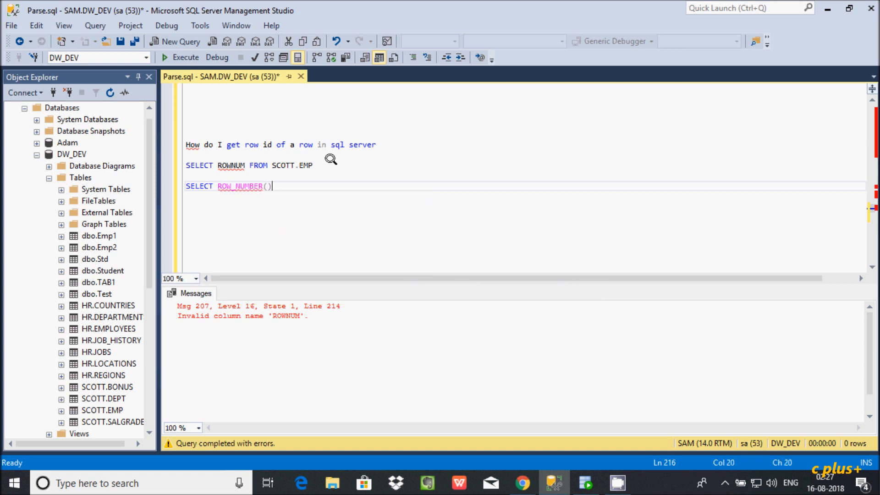
{"action": "type", "text": "OVE"}
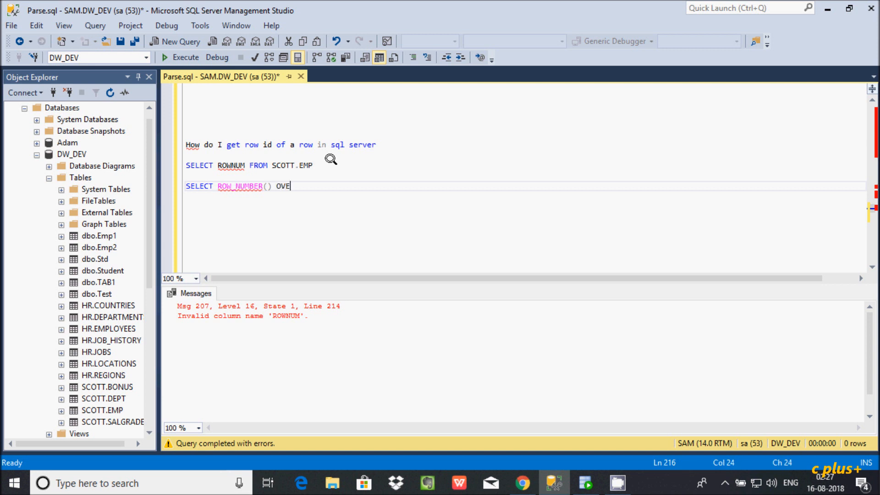
{"action": "type", "text": "R"}
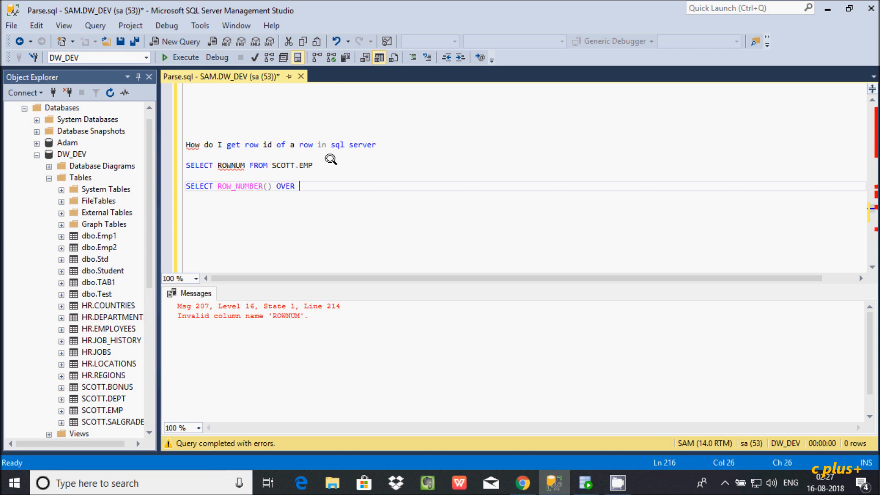
{"action": "type", "text": "(OR"}
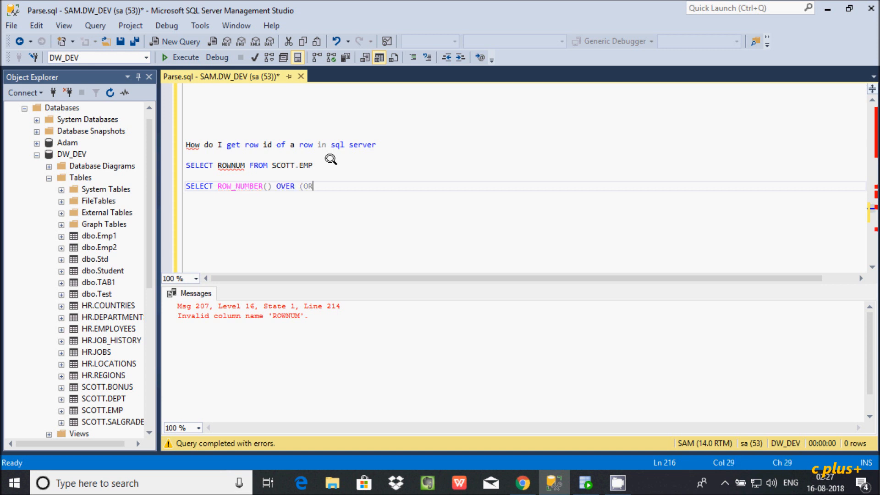
{"action": "type", "text": "RDER BY"}
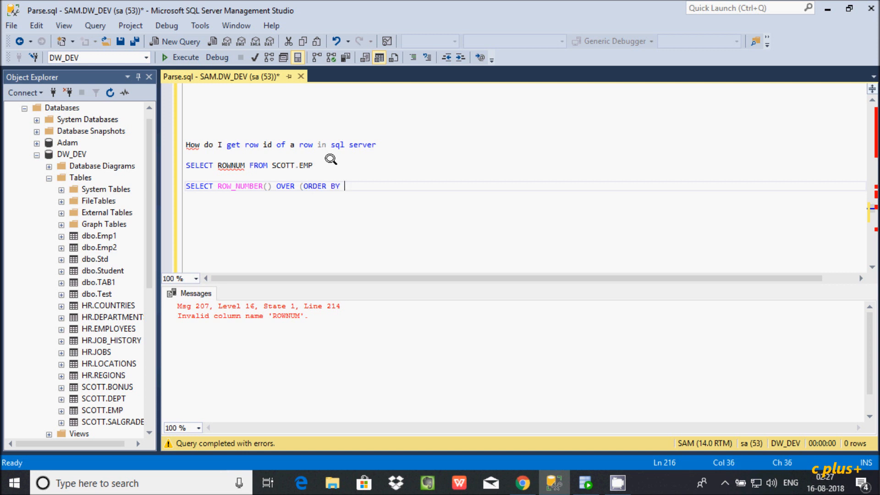
{"action": "type", "text": "EM"}
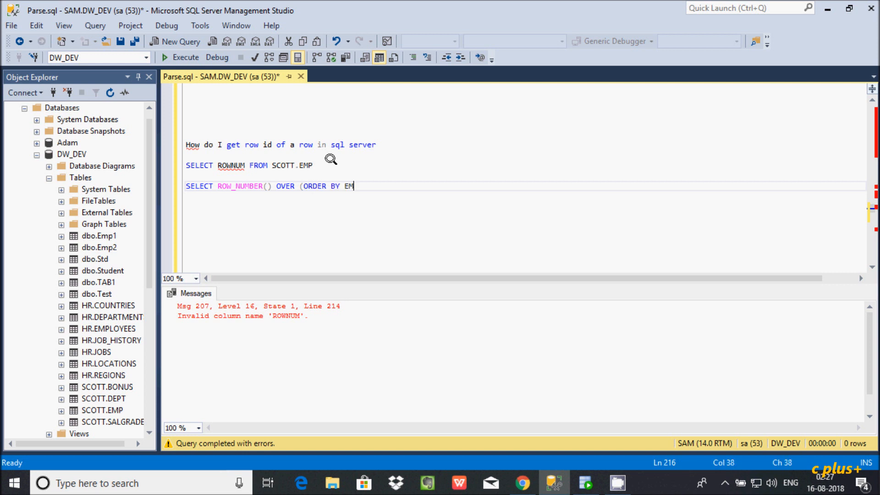
{"action": "type", "text": "PNO"}
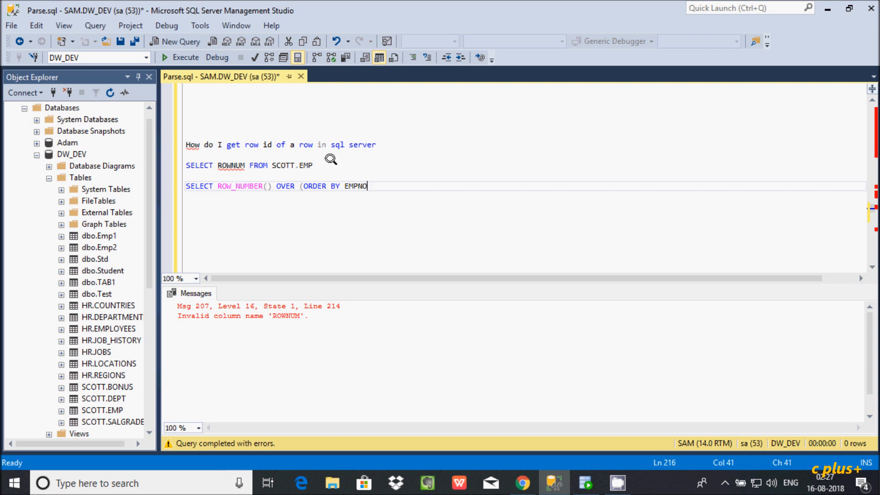
{"action": "type", "text": ") A"}
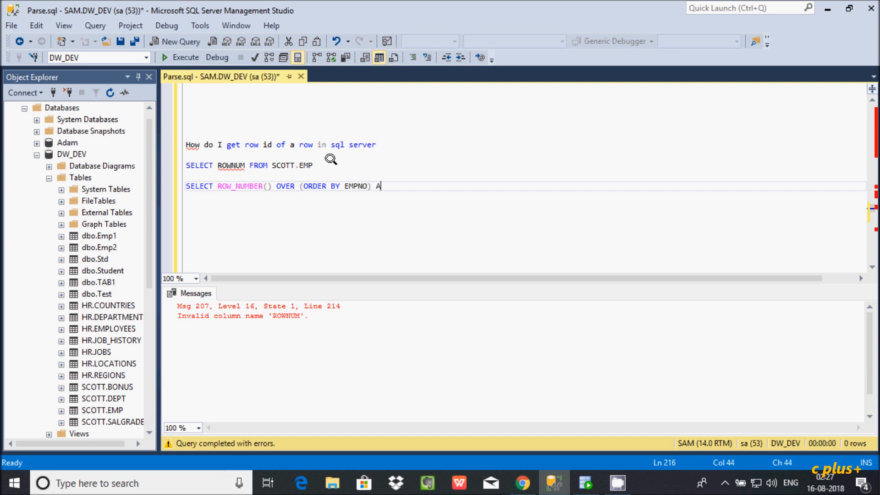
{"action": "type", "text": "S R"}
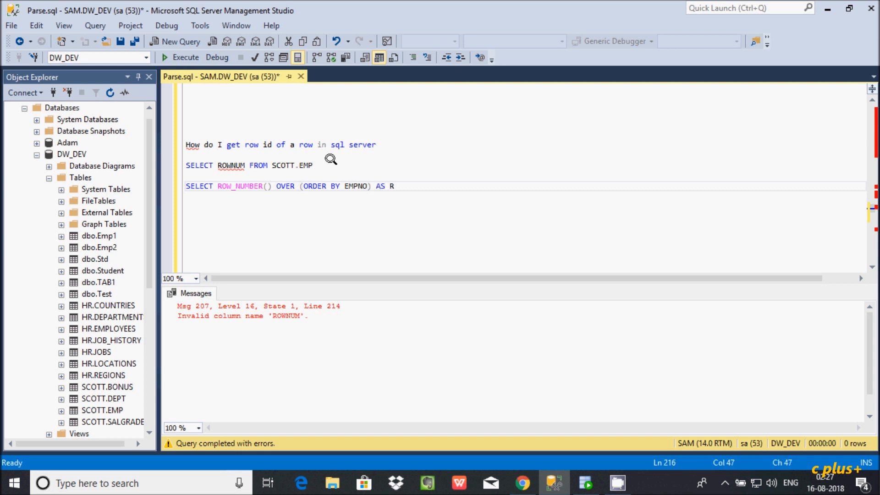
{"action": "type", "text": "OWID,"}
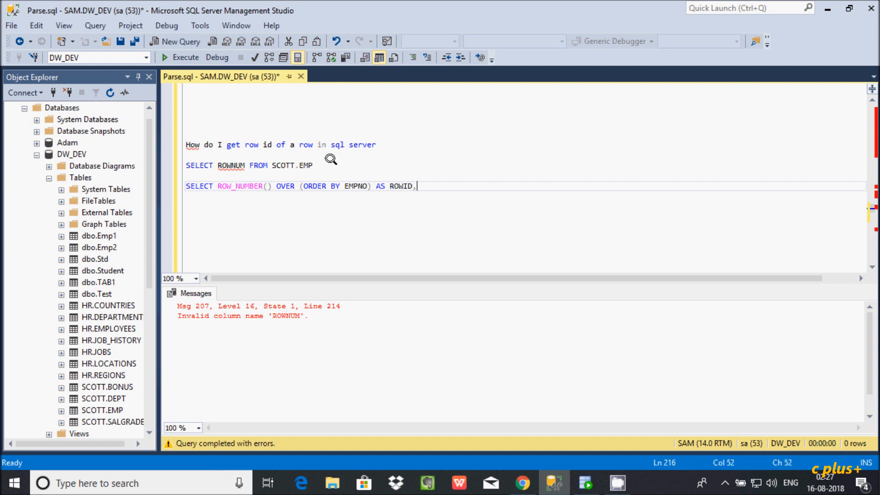
Complete the select list with EMPNO, ENAME, DEPTNO FROM SCOTT.EMP
{"action": "type", "text": "EMPNO"}
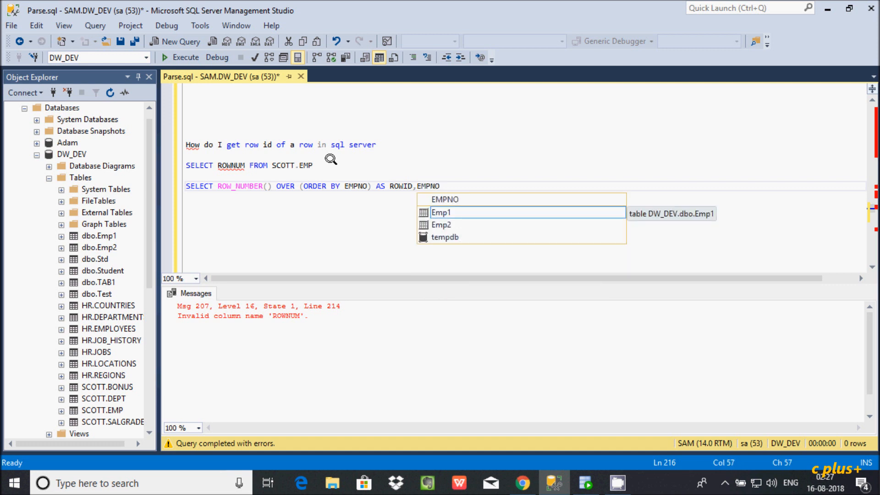
{"action": "type", "text": ",ENAME,"}
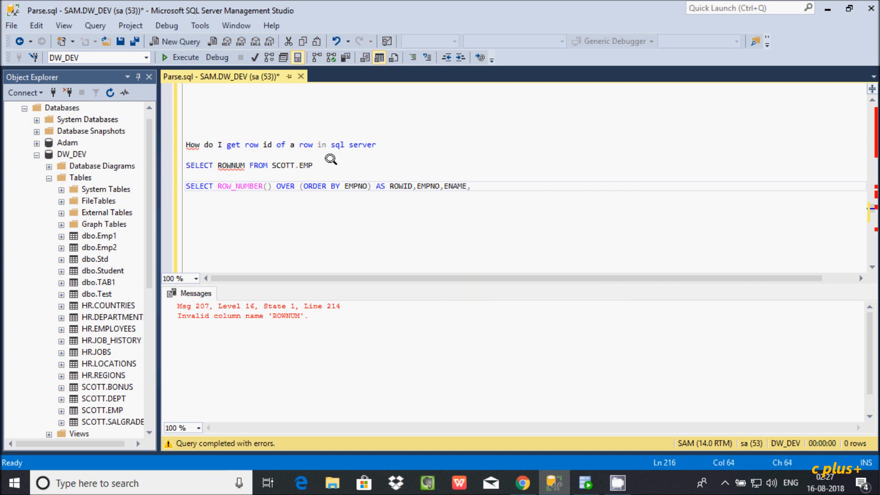
{"action": "type", "text": "DEPT"}
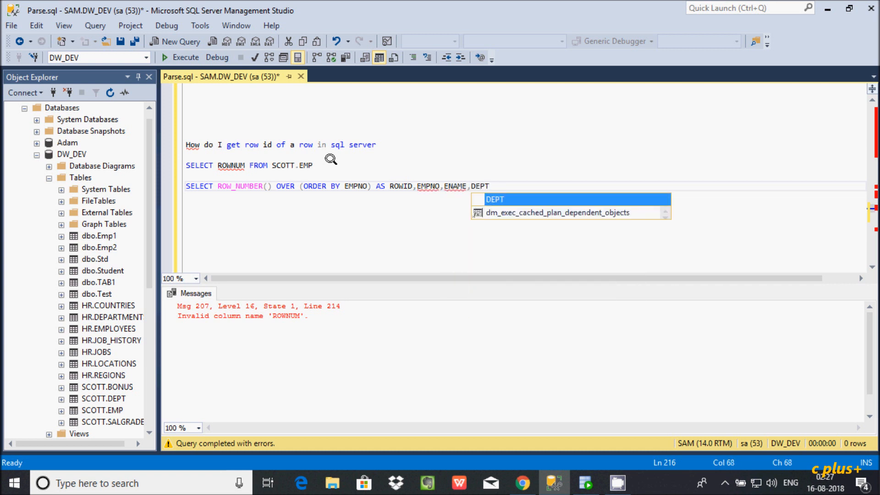
{"action": "type", "text": "NO"}
{"action": "type", "text": "FROM SC"}
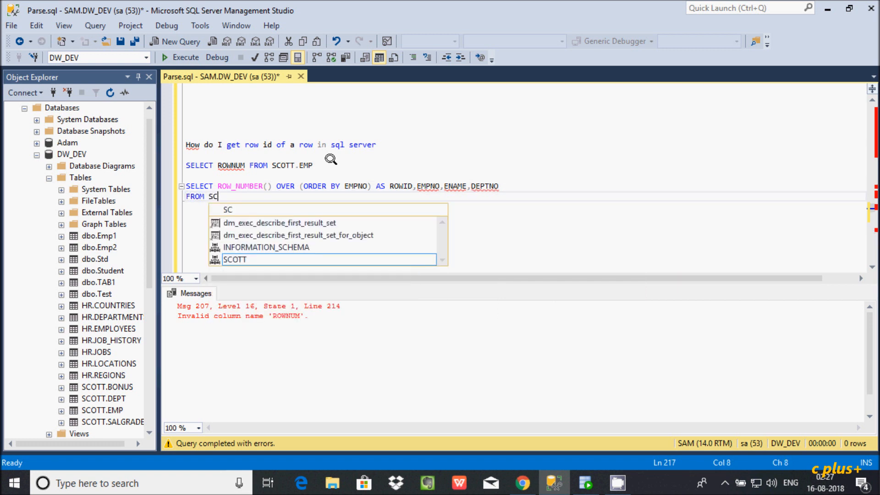
{"action": "type", "text": "OTT"}
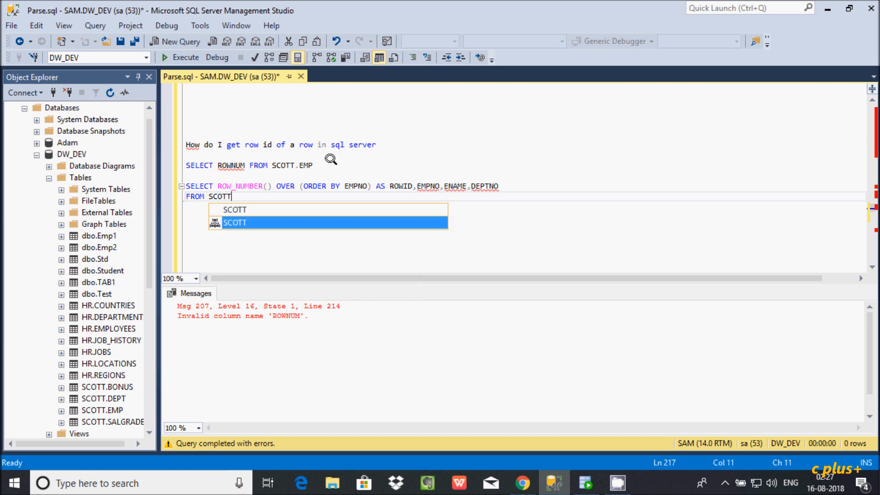
{"action": "type", "text": ".EMP"}
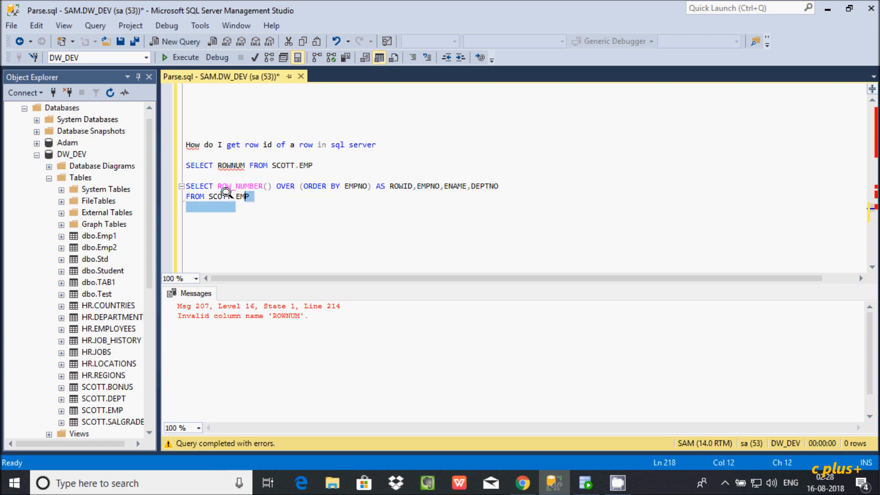
Execute the ROW_NUMBER query on SCOTT.EMP, returning 15 rows numbered by ROWID
{"action": "left_click", "coordinate": [185, 56]}
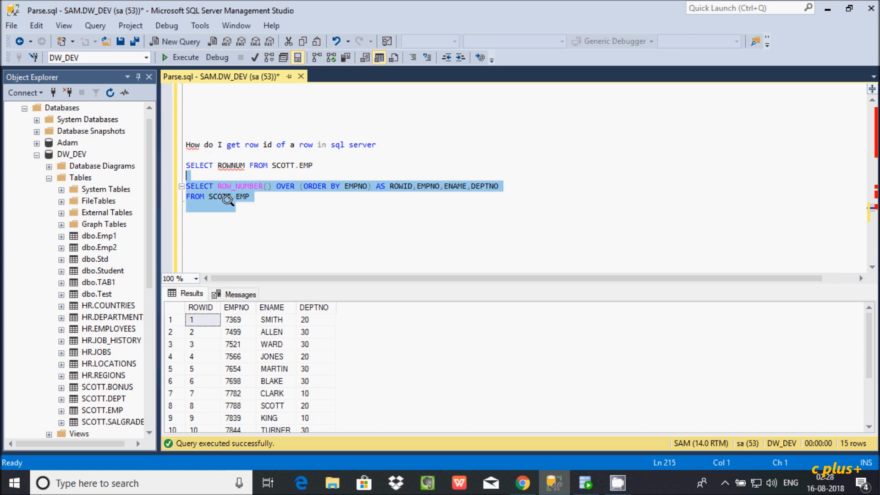
{"action": "mouse_move", "coordinate": [195, 315]}
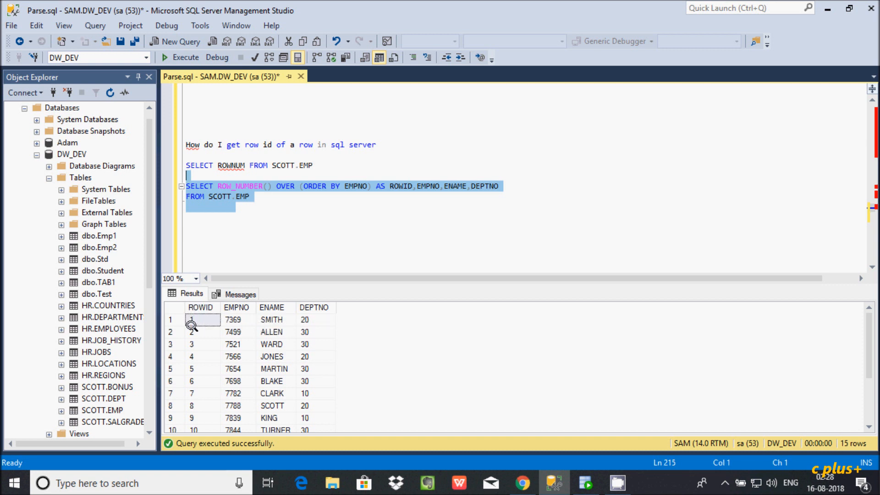
{"action": "mouse_move", "coordinate": [192, 319]}
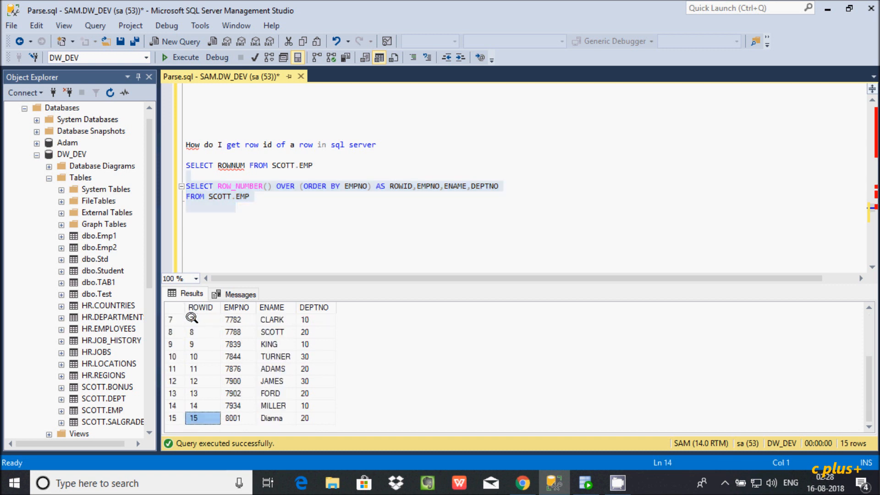
{"action": "scroll", "scroll_direction": "up", "scroll_amount": 3}
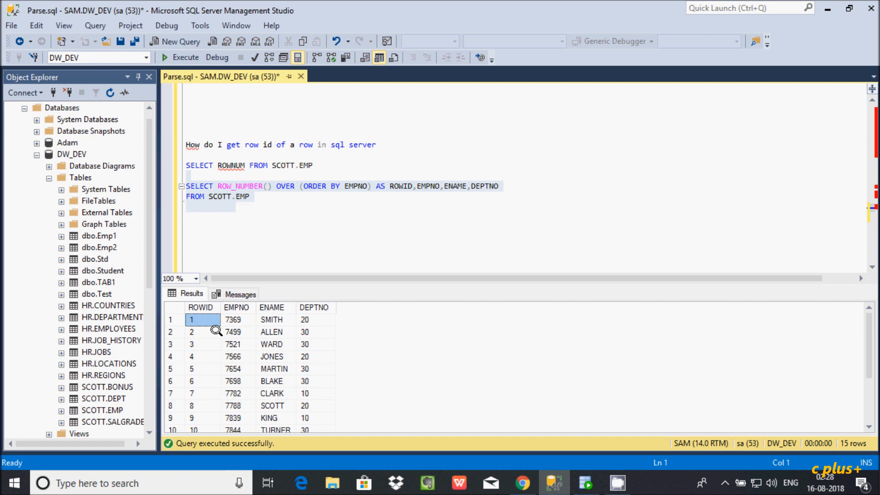
{"action": "mouse_move", "coordinate": [245, 195]}
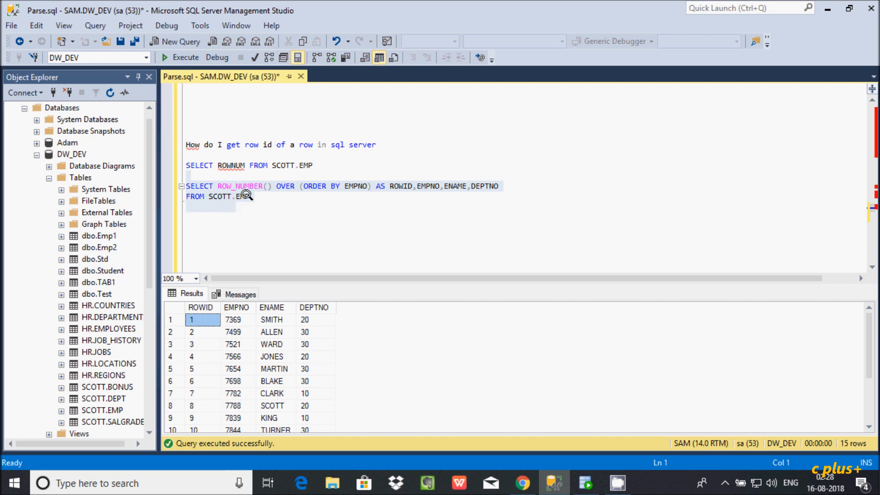
{"action": "mouse_move", "coordinate": [200, 354]}
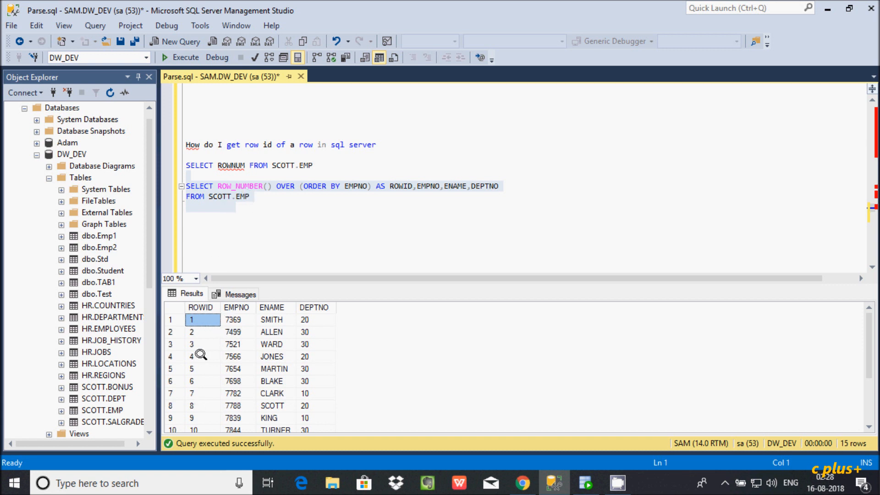
{"action": "mouse_move", "coordinate": [232, 226]}
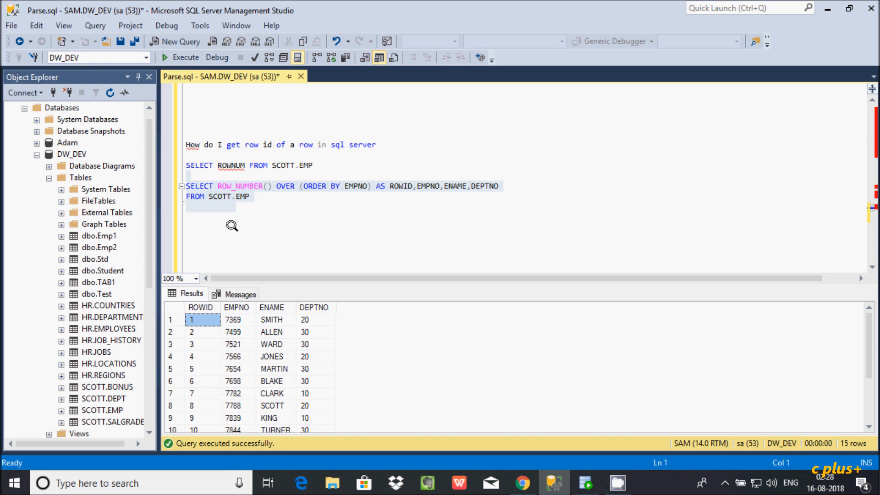
{"action": "mouse_move", "coordinate": [231, 303]}
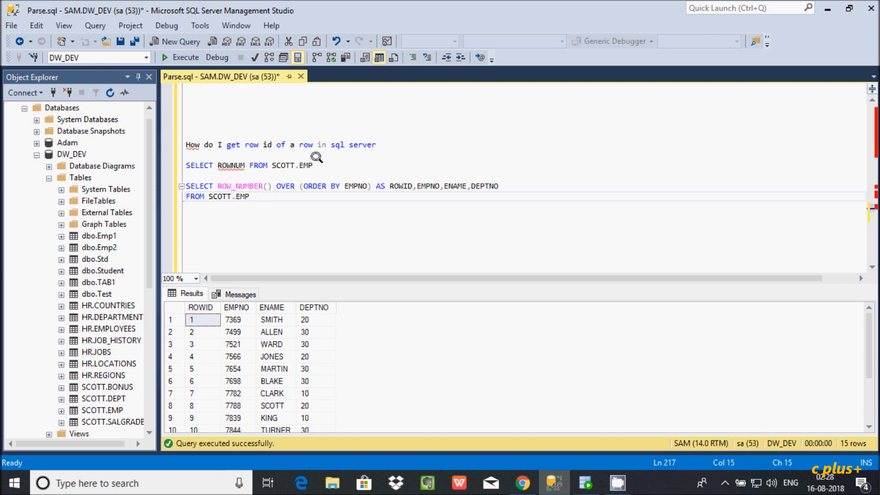
{"action": "mouse_move", "coordinate": [245, 196]}
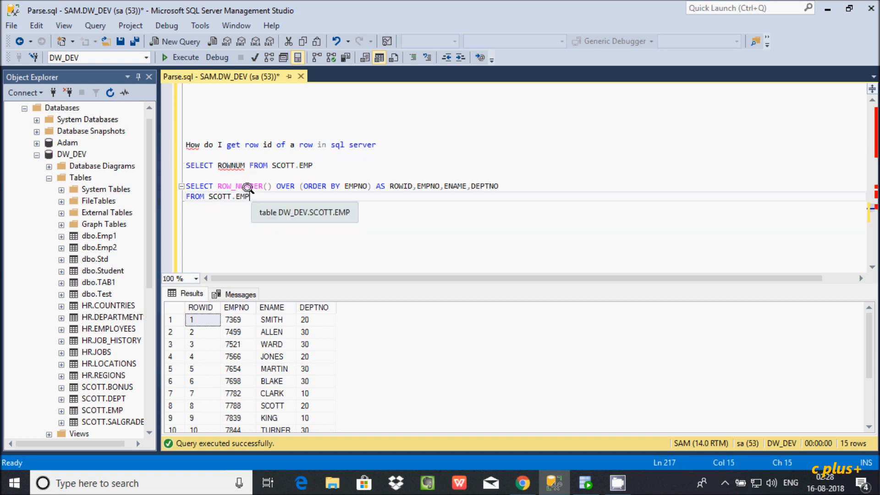
{"action": "mouse_move", "coordinate": [225, 186]}
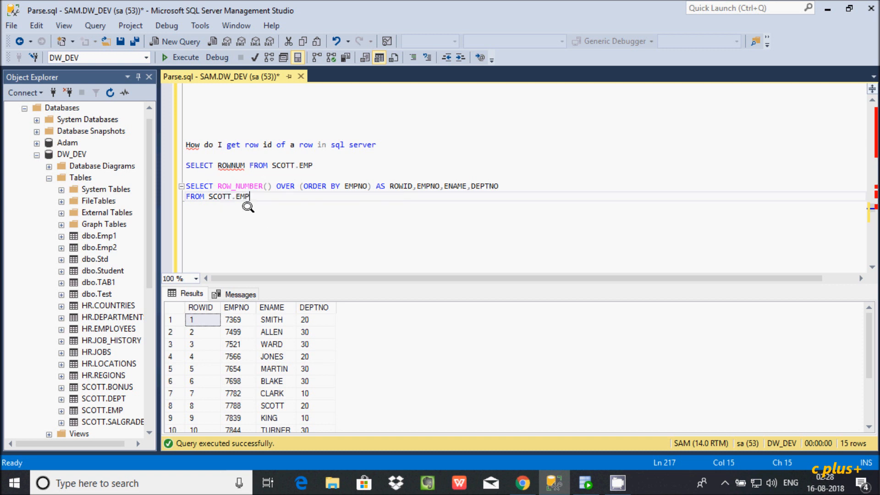
{"action": "mouse_move", "coordinate": [236, 196]}
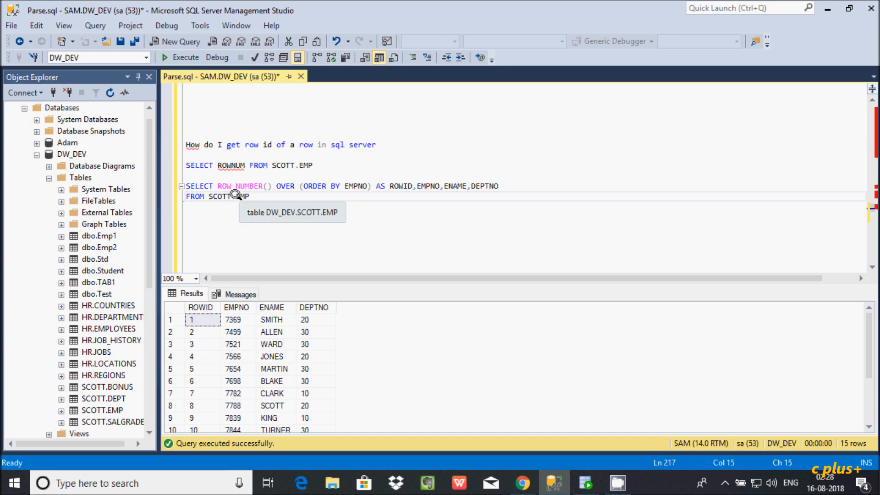
{"action": "mouse_move", "coordinate": [233, 186]}
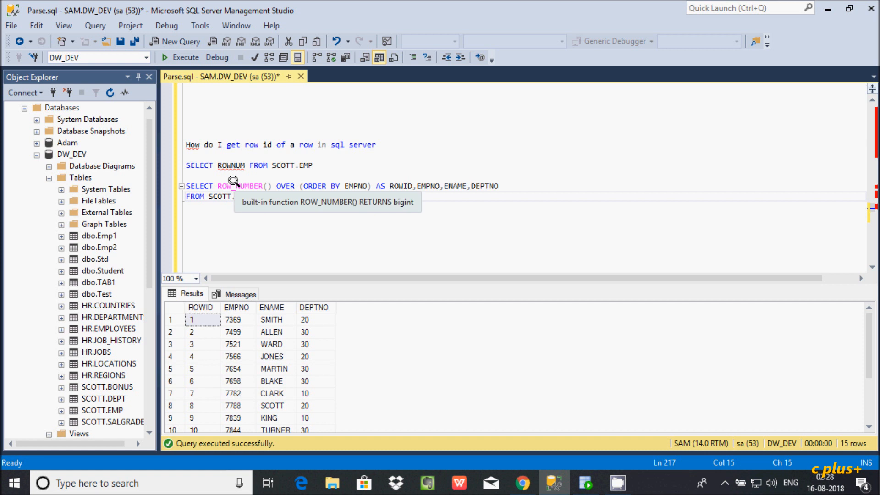
{"action": "mouse_move", "coordinate": [342, 180]}
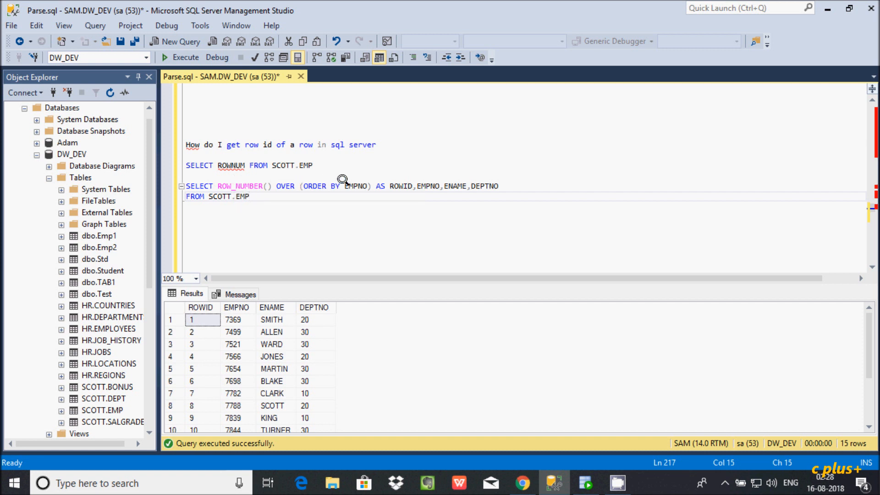
{"action": "mouse_move", "coordinate": [273, 182]}
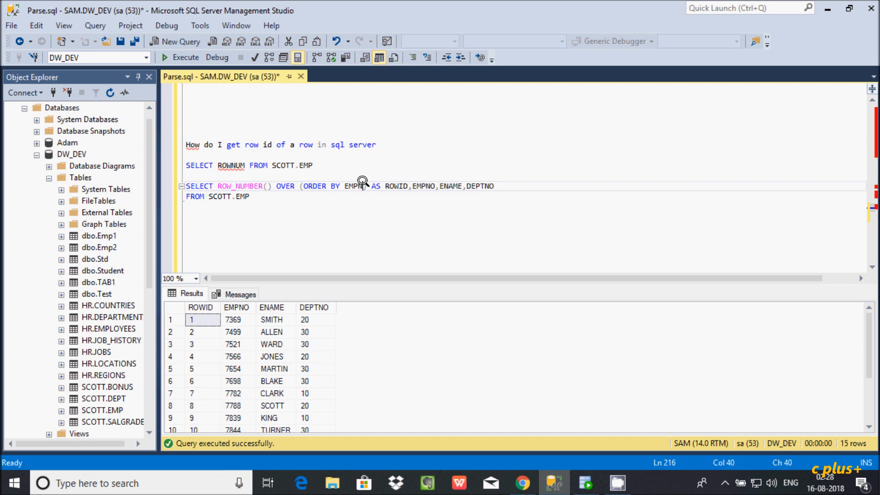
Change OVER (ORDER BY EMPNO) to DEPTNO, rerun, and check department 10 rows and ROWID 7 in the grid
{"action": "key", "text": "Backspace"}
{"action": "type", "text": "DEPTNO"}
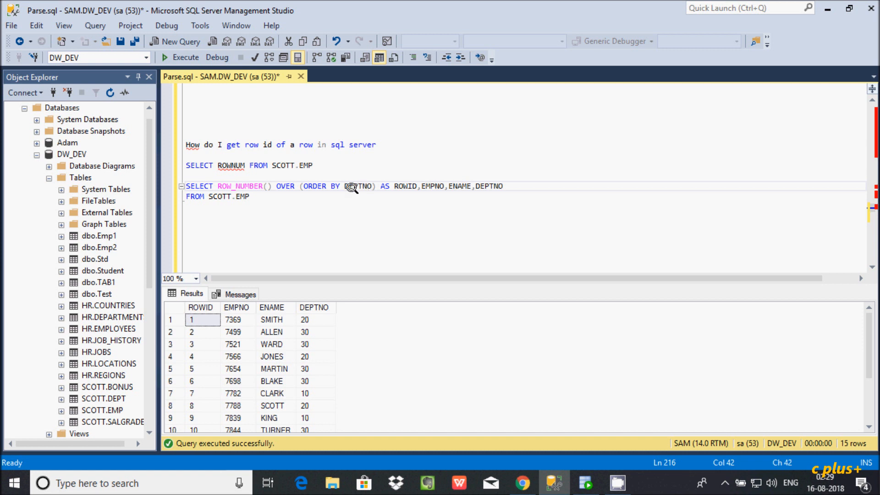
{"action": "mouse_move", "coordinate": [298, 366]}
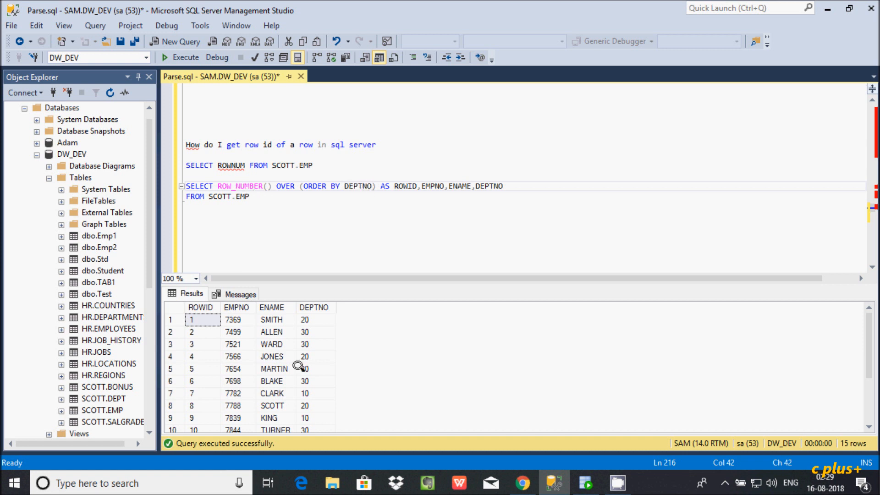
{"action": "mouse_move", "coordinate": [255, 190]}
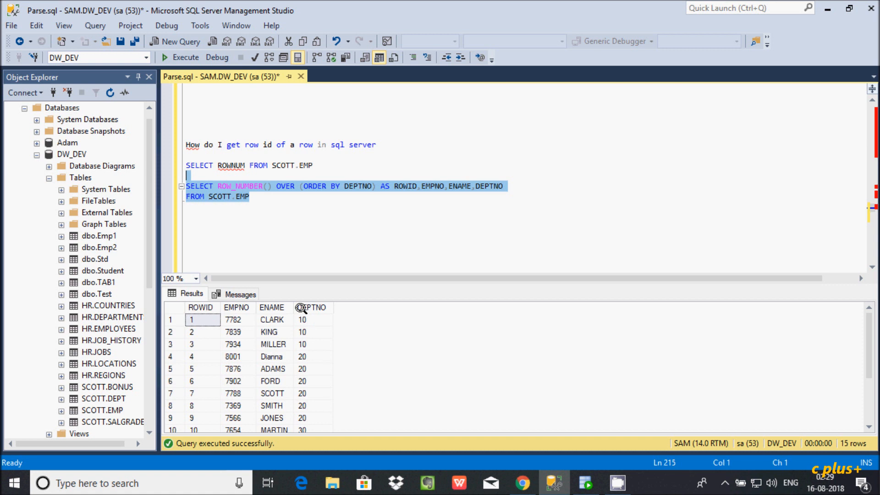
{"action": "left_click", "coordinate": [311, 307]}
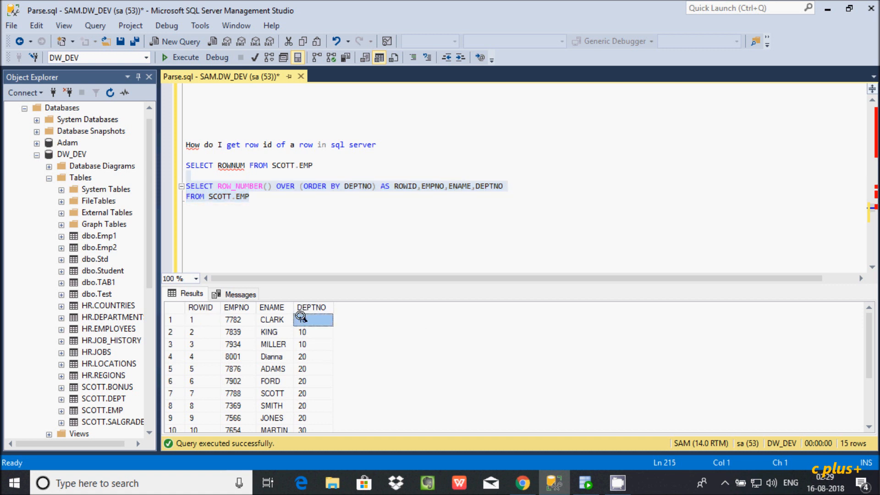
{"action": "left_click", "coordinate": [304, 319]}
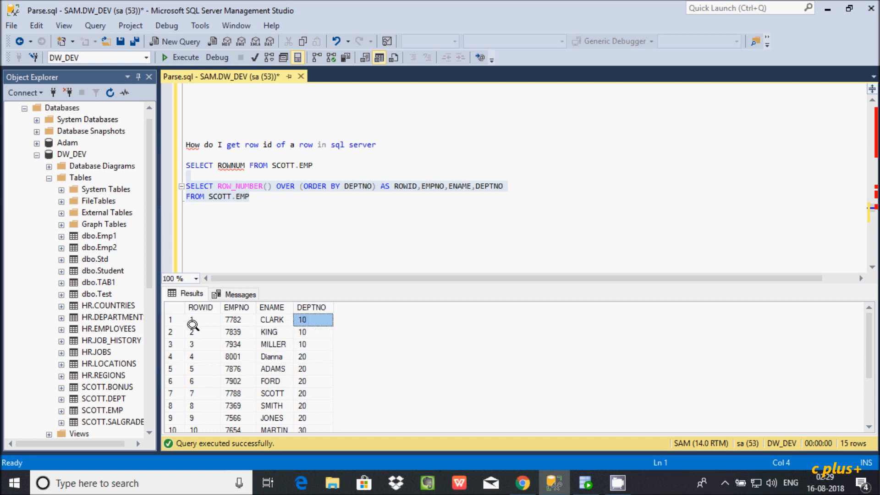
{"action": "mouse_move", "coordinate": [296, 385]}
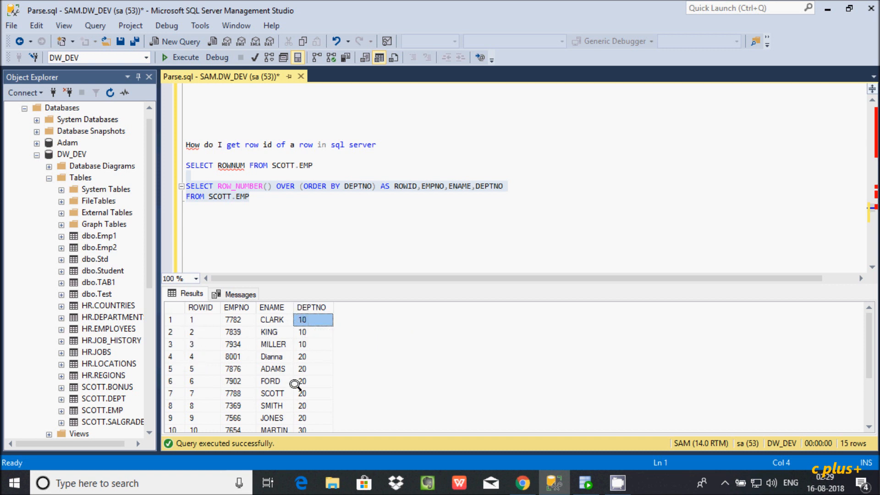
{"action": "mouse_move", "coordinate": [190, 406]}
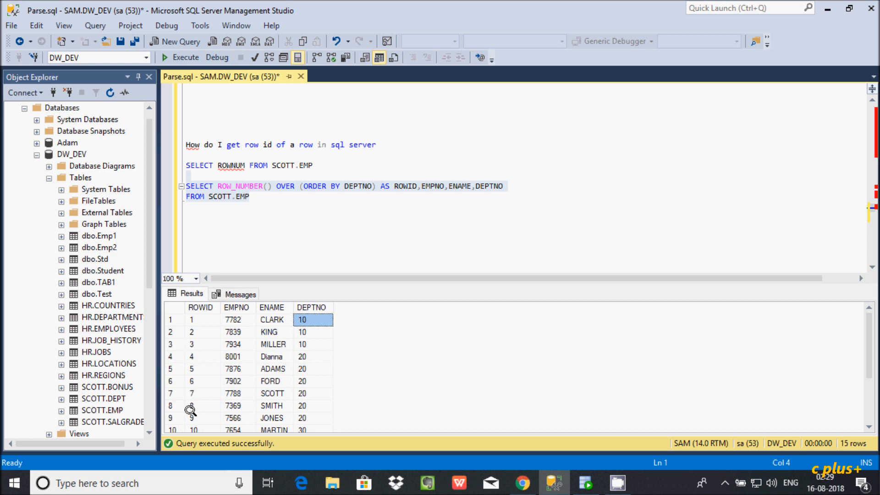
{"action": "left_click", "coordinate": [200, 394]}
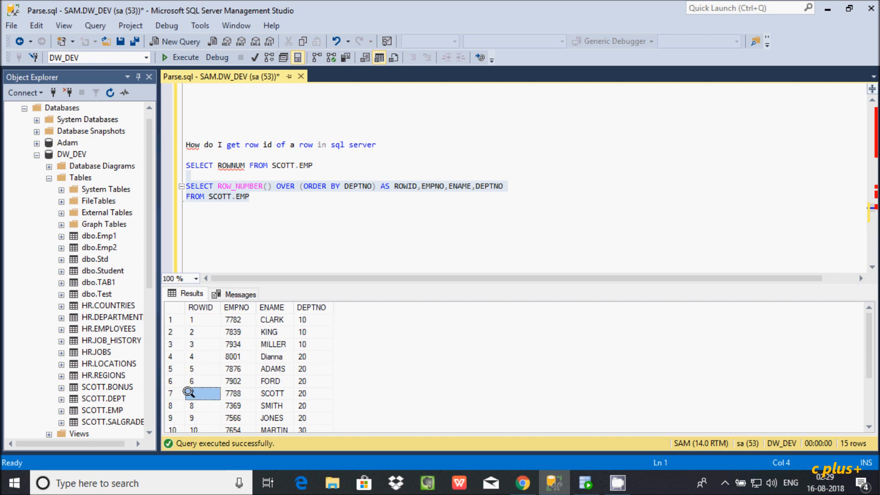
{"action": "left_click", "coordinate": [201, 393]}
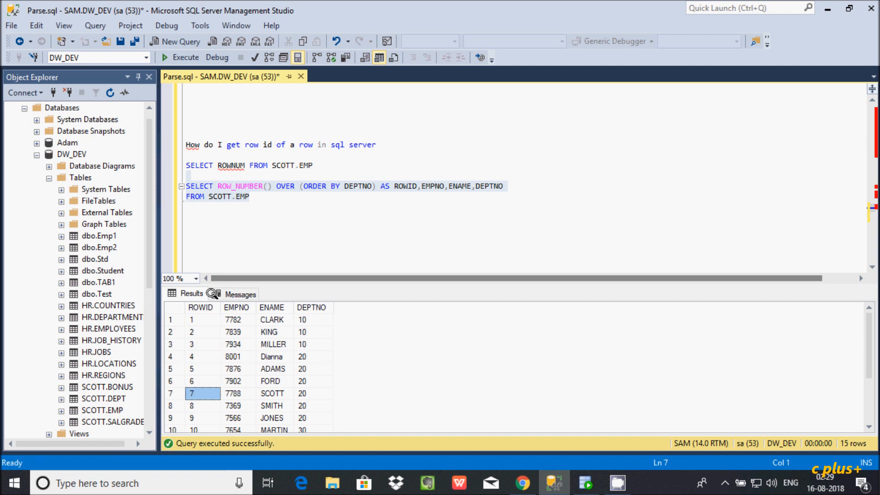
{"action": "mouse_move", "coordinate": [254, 197]}
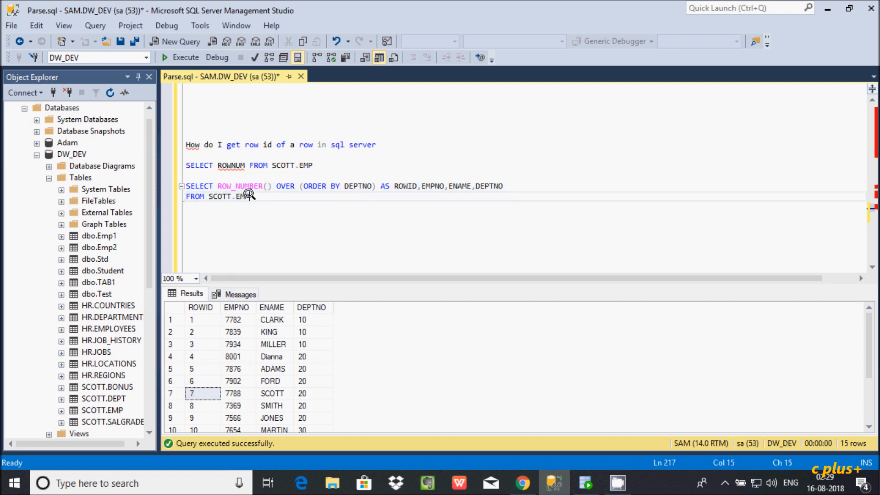
Add ORDER BY DEPTNO after FROM SCOTT.EMP and select the whole query to rerun it
{"action": "type", "text": "ORD"}
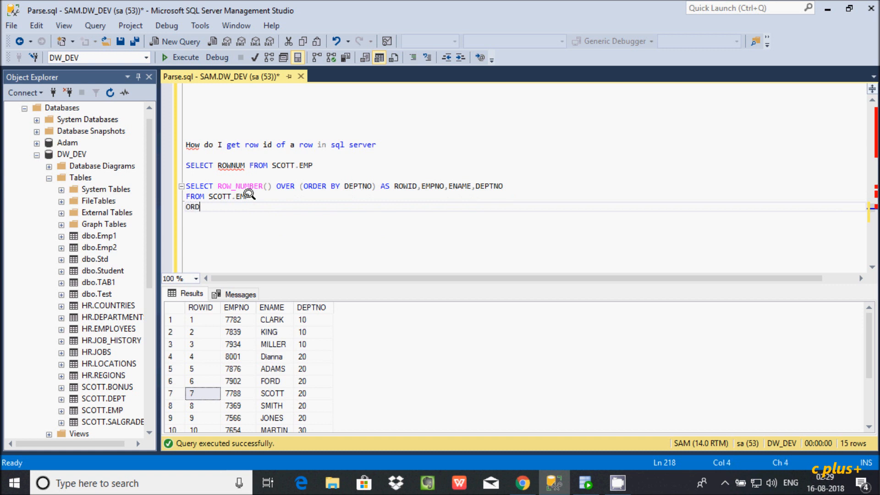
{"action": "type", "text": "ER BY"}
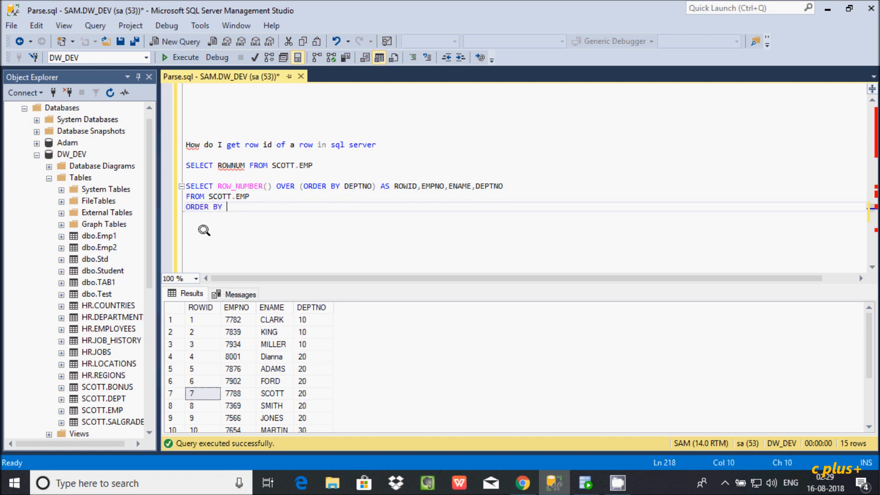
{"action": "type", "text": "DEPTNO"}
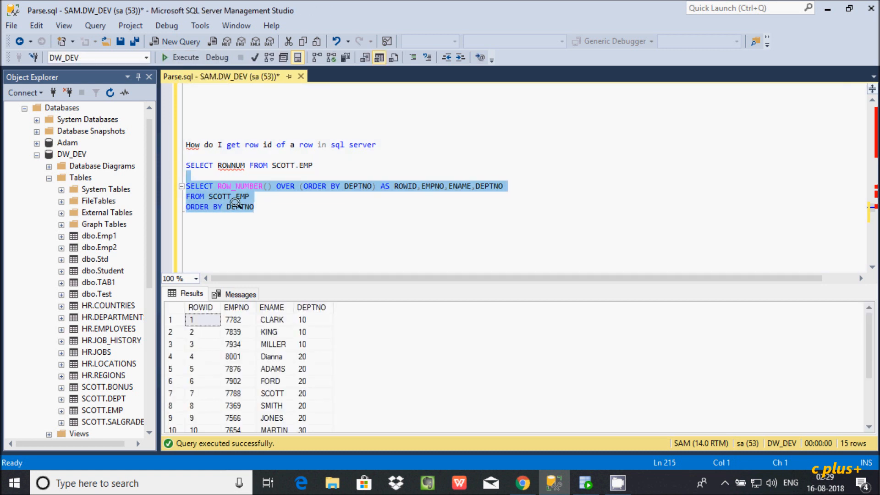
{"action": "mouse_move", "coordinate": [201, 331]}
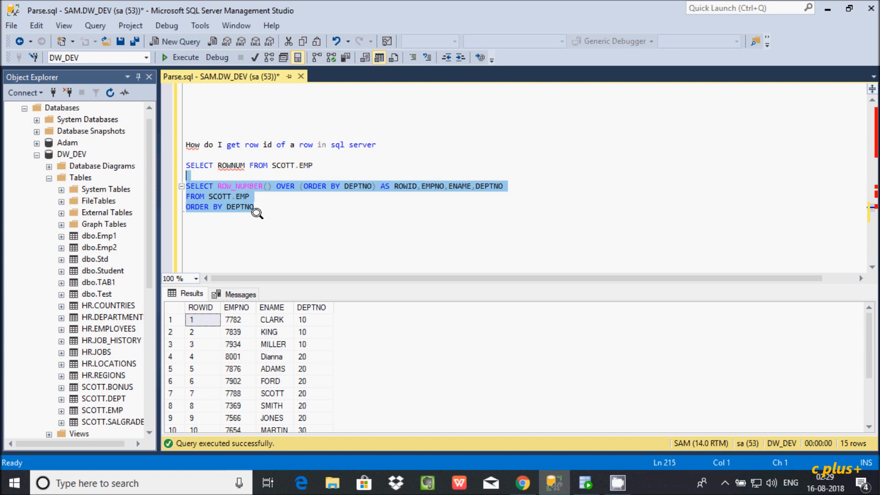
{"action": "left_click", "coordinate": [232, 165]}
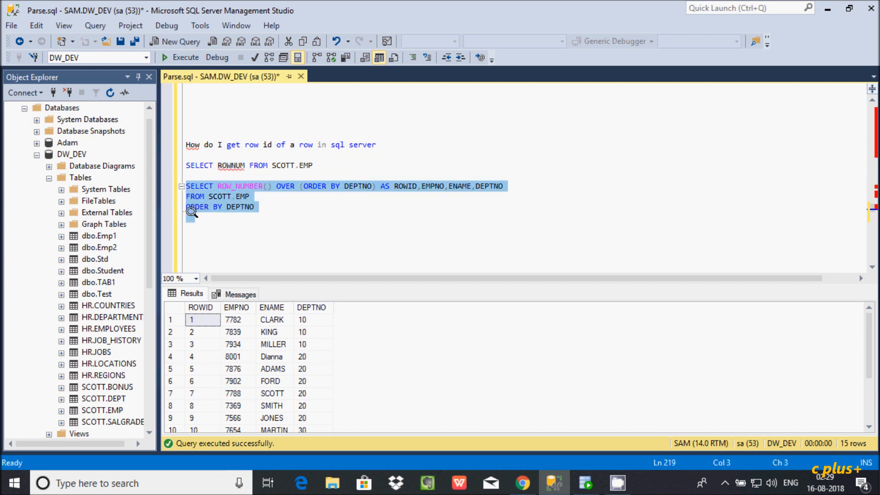
{"action": "left_click", "coordinate": [254, 206]}
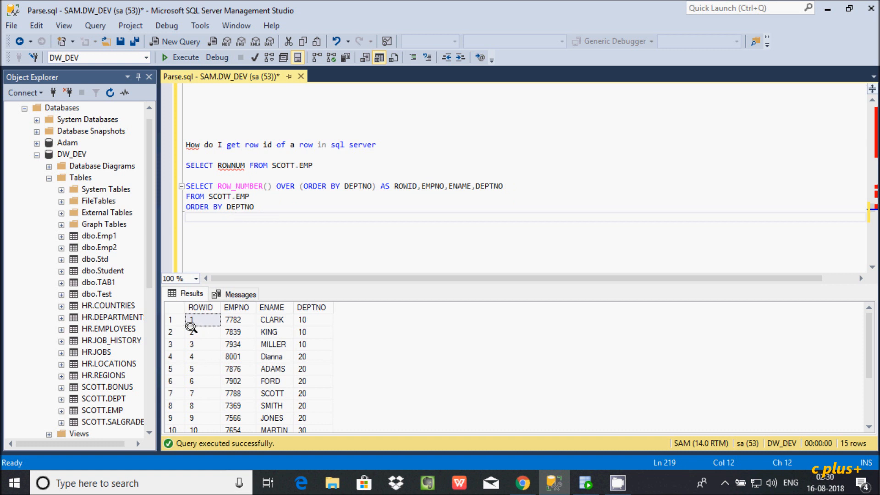
{"action": "mouse_move", "coordinate": [195, 316]}
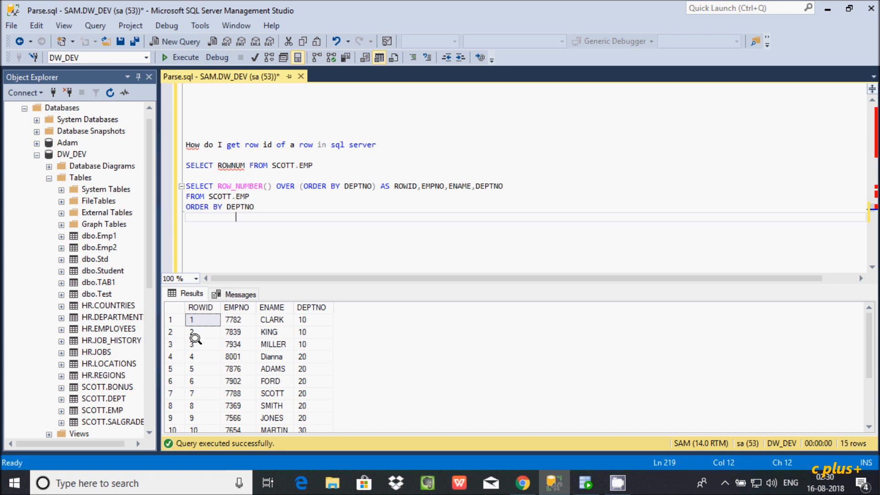
{"action": "mouse_move", "coordinate": [194, 337]}
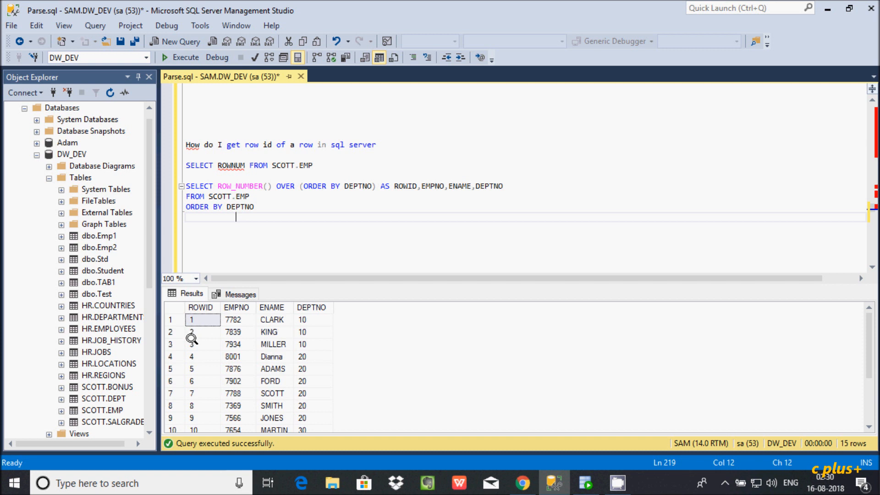
{"action": "left_click", "coordinate": [202, 343]}
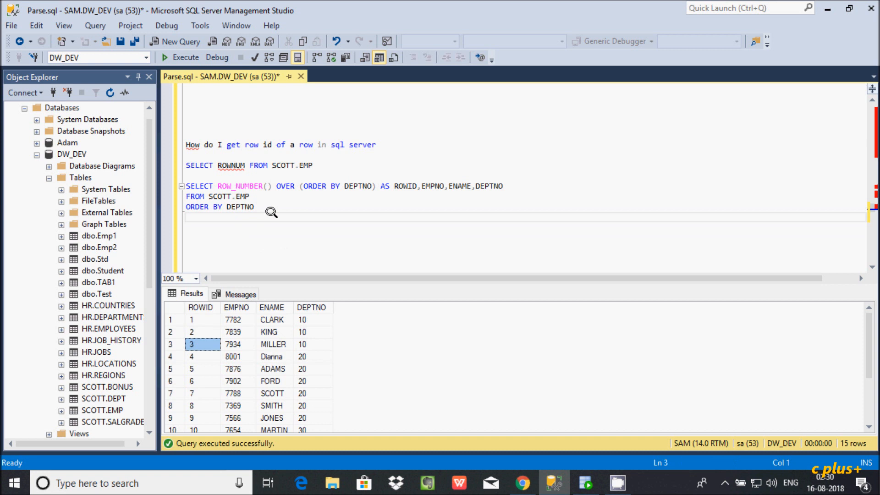
{"action": "mouse_move", "coordinate": [280, 216]}
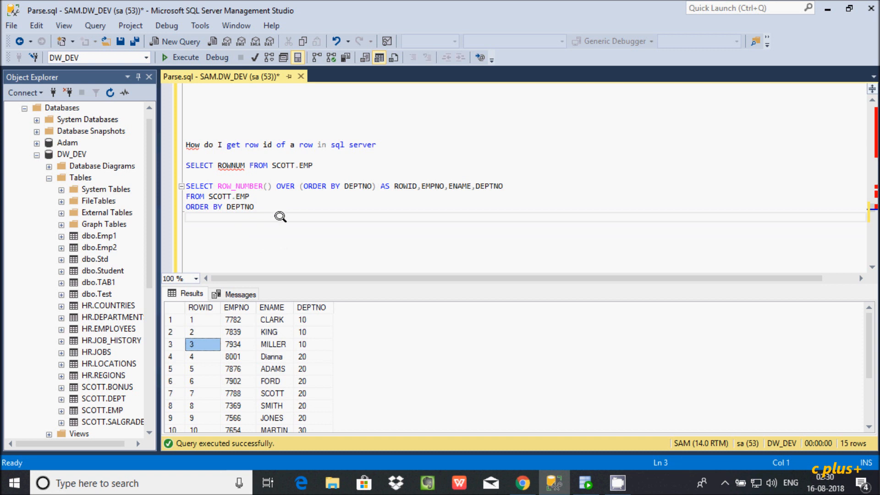
{"action": "left_click", "coordinate": [286, 221]}
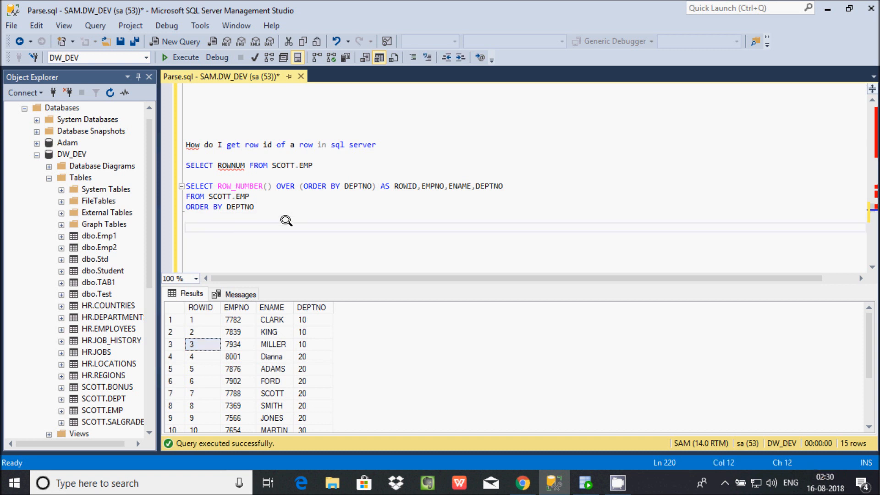